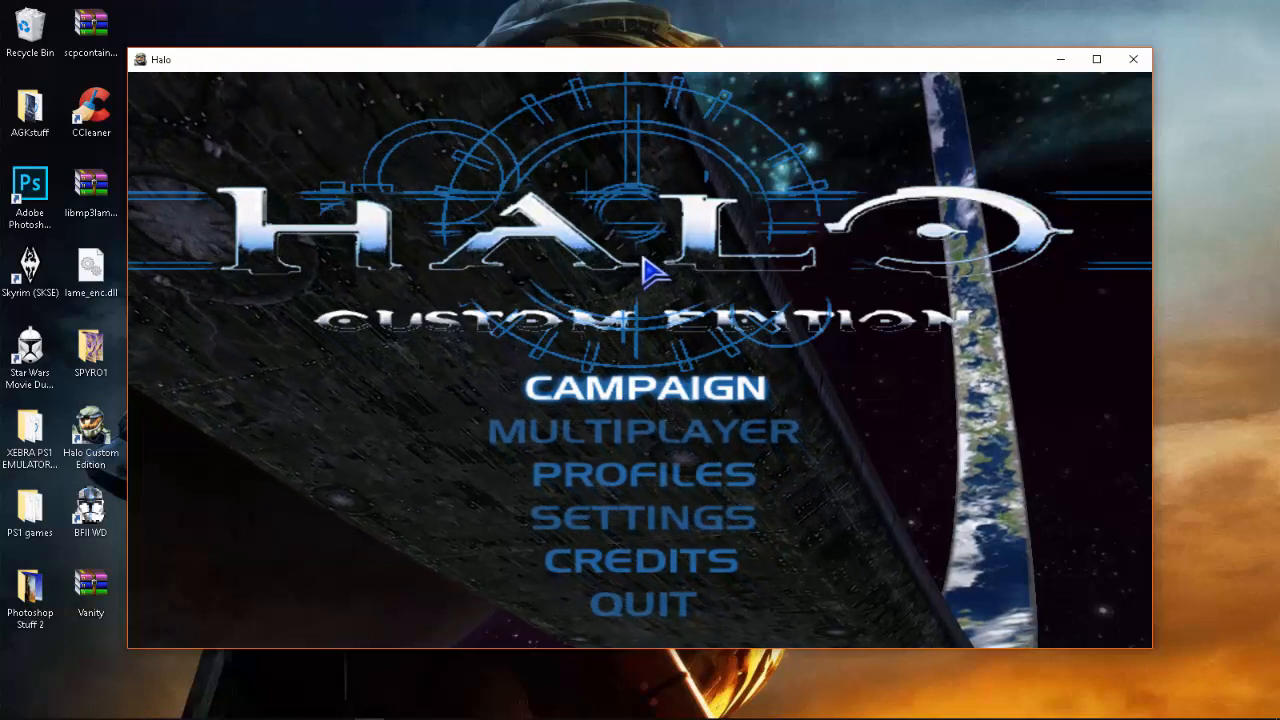
pyautogui.moveTo(640, 435)
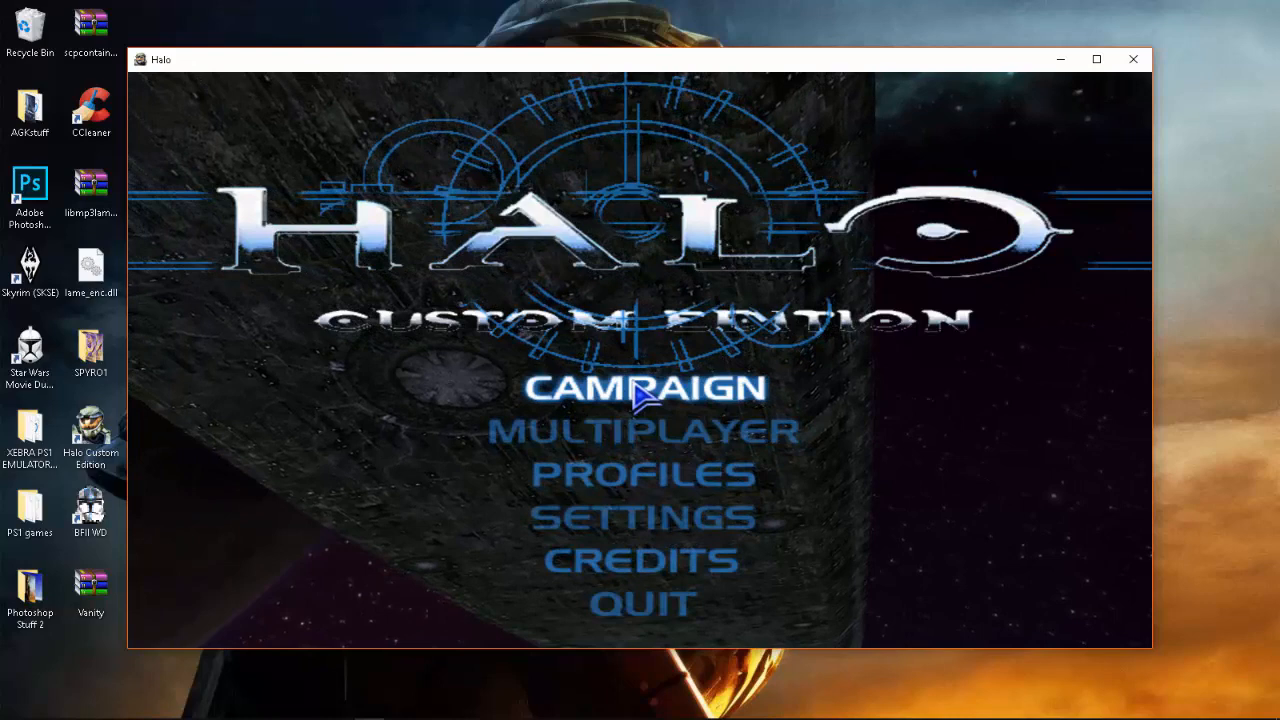
# Choose the rainbow-road map from the Select Map list and confirm it.
pyautogui.click(641, 430)
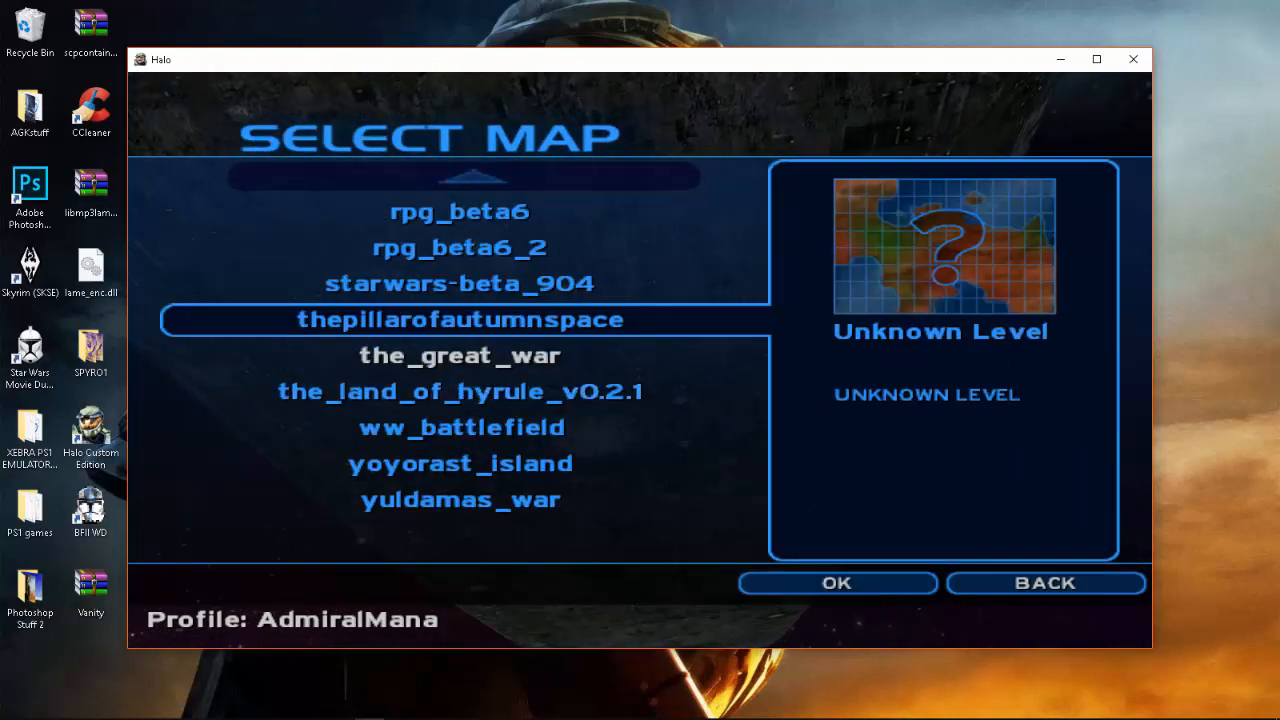
pyautogui.moveTo(665, 400)
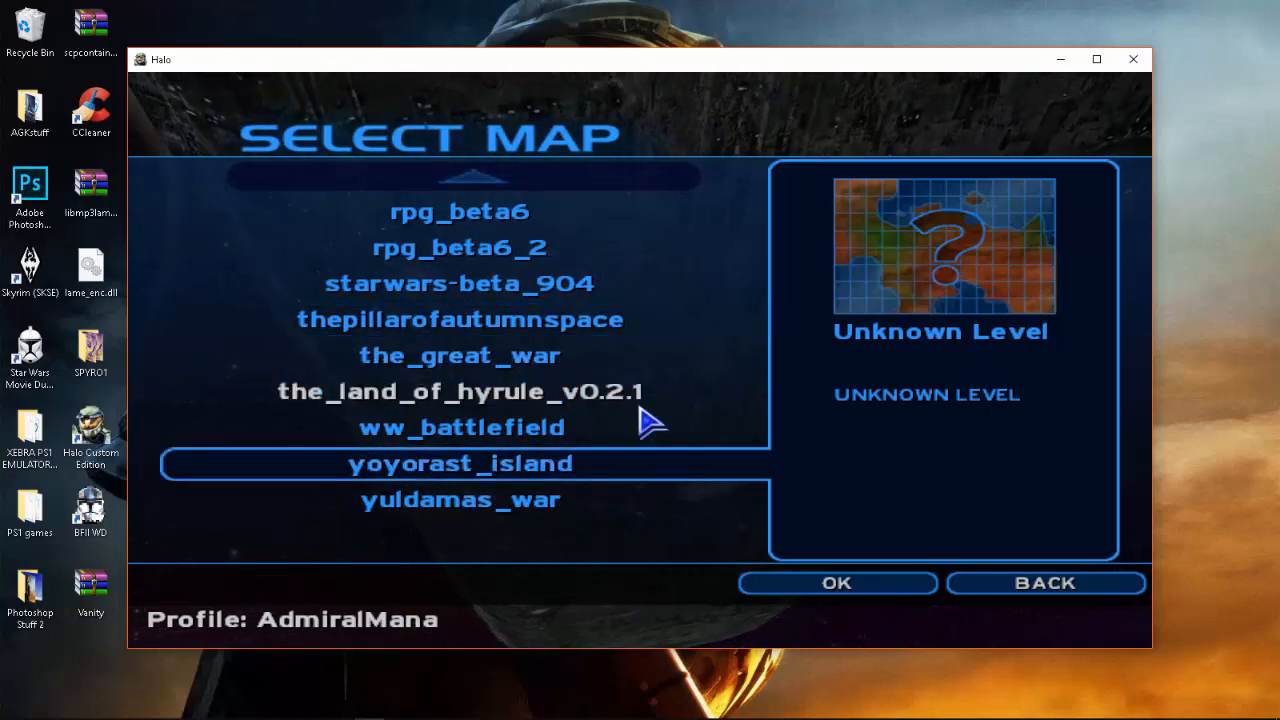
pyautogui.moveTo(730, 440)
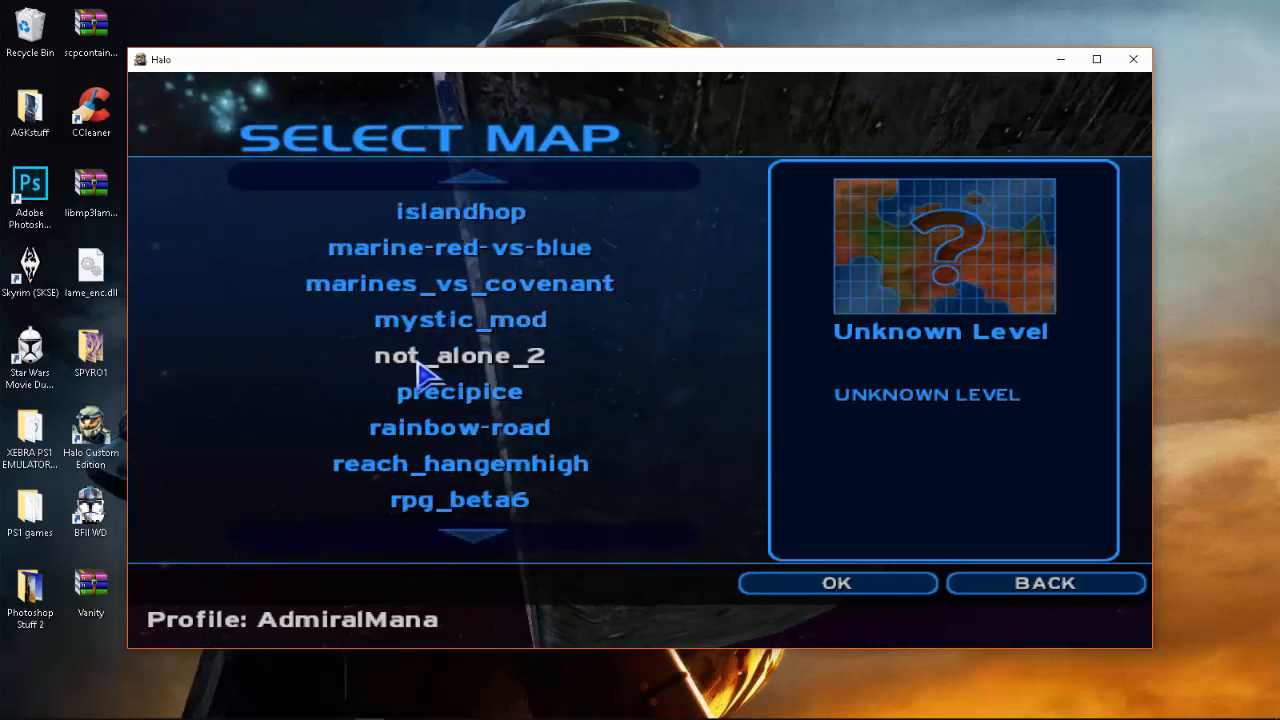
pyautogui.click(459, 427)
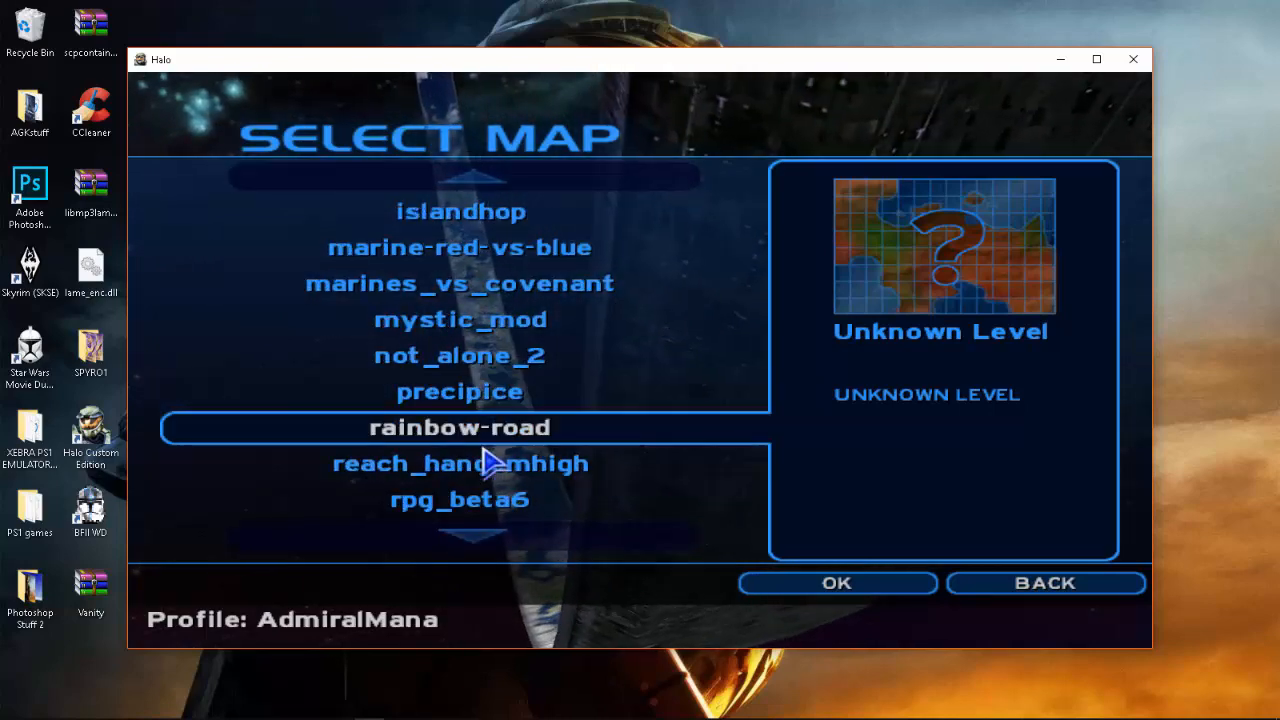
pyautogui.click(836, 583)
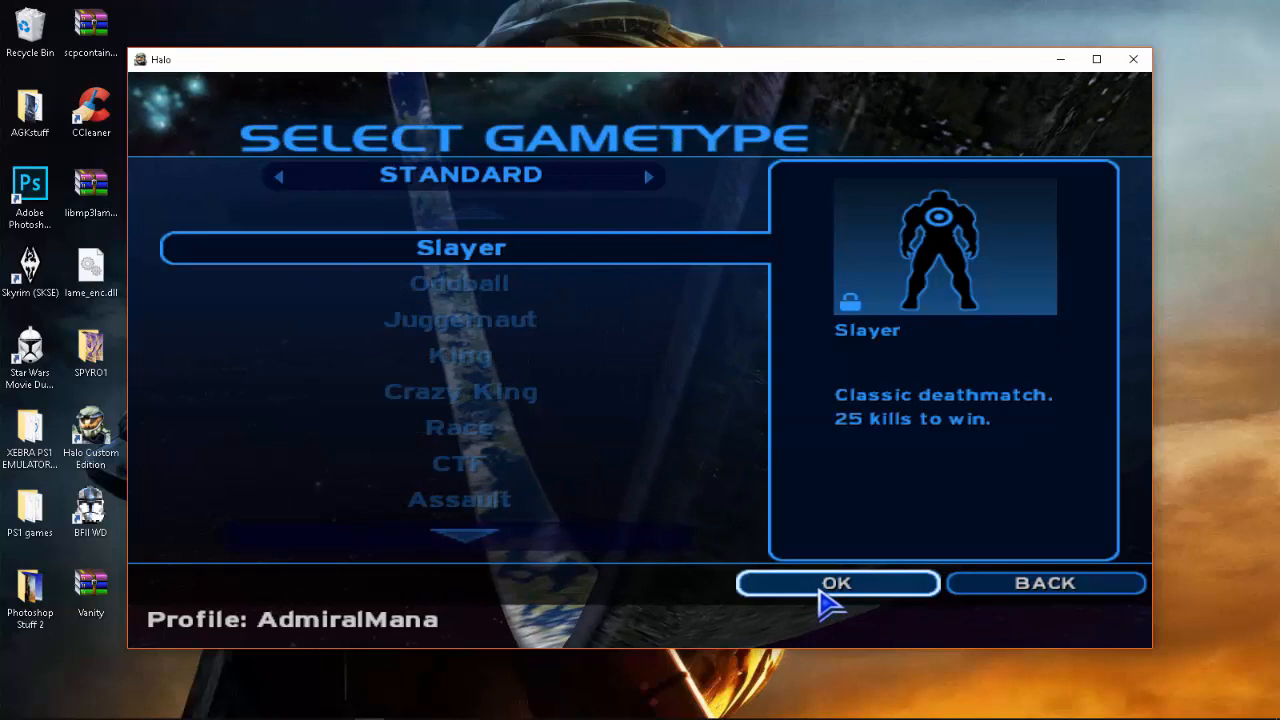
# Confirm Slayer, dismiss the invalid CD key alert, and quit Halo to the desktop.
pyautogui.click(837, 583)
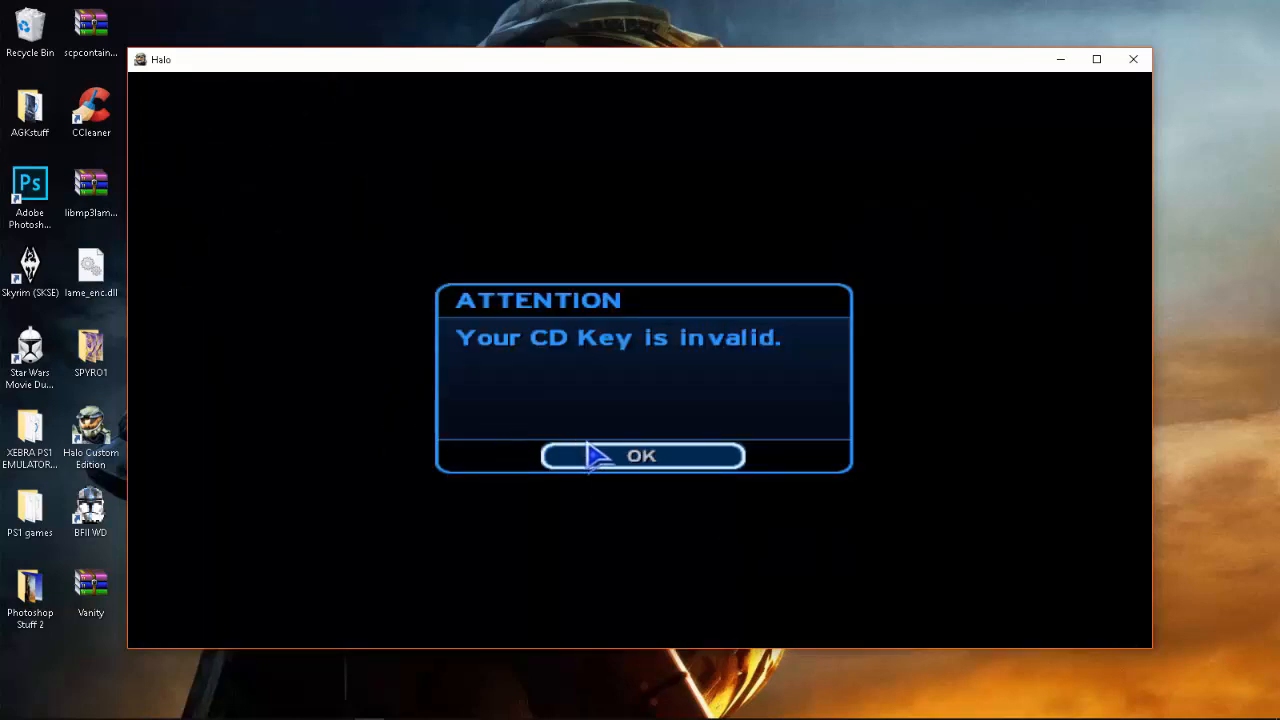
pyautogui.click(641, 456)
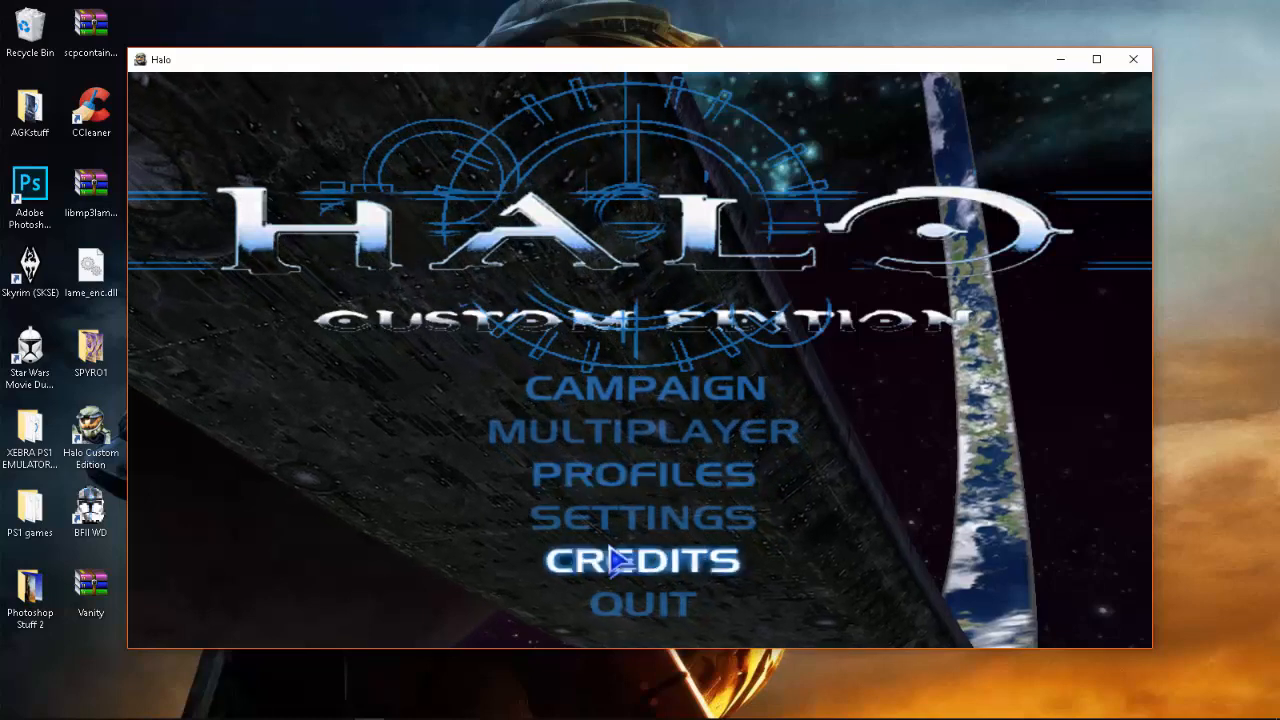
pyautogui.click(641, 603)
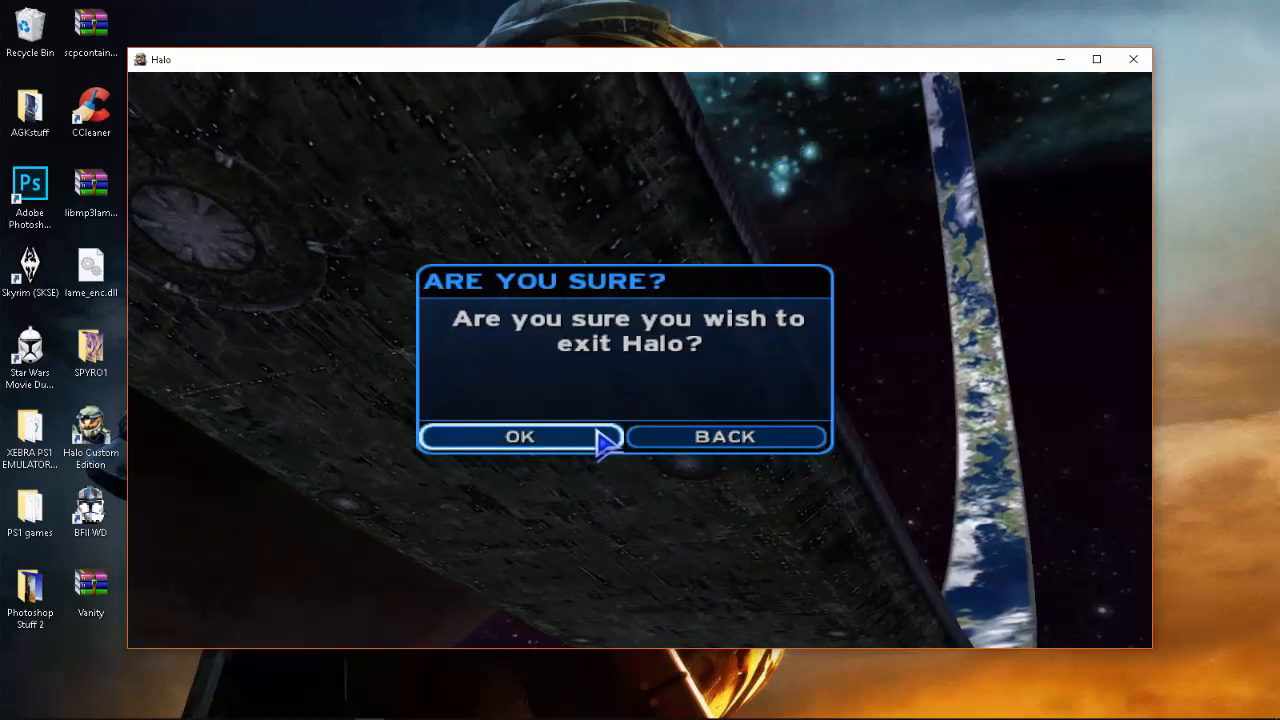
pyautogui.click(519, 436)
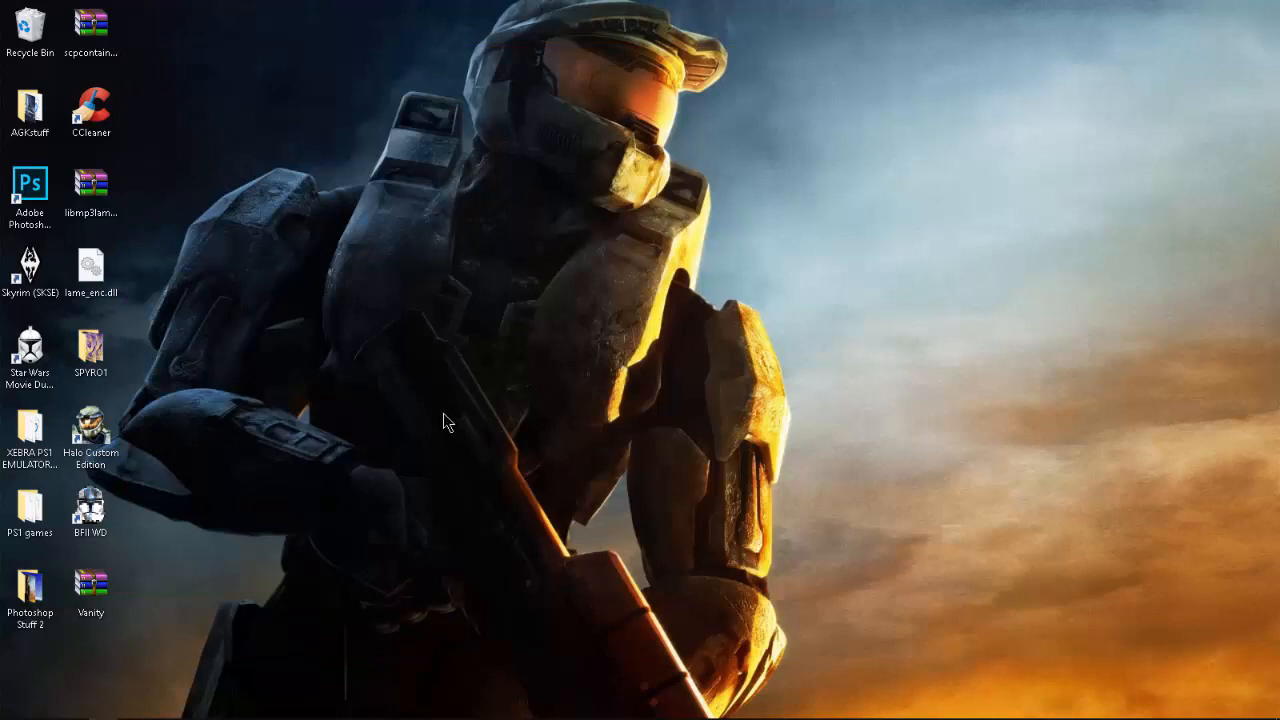
pyautogui.moveTo(184, 665)
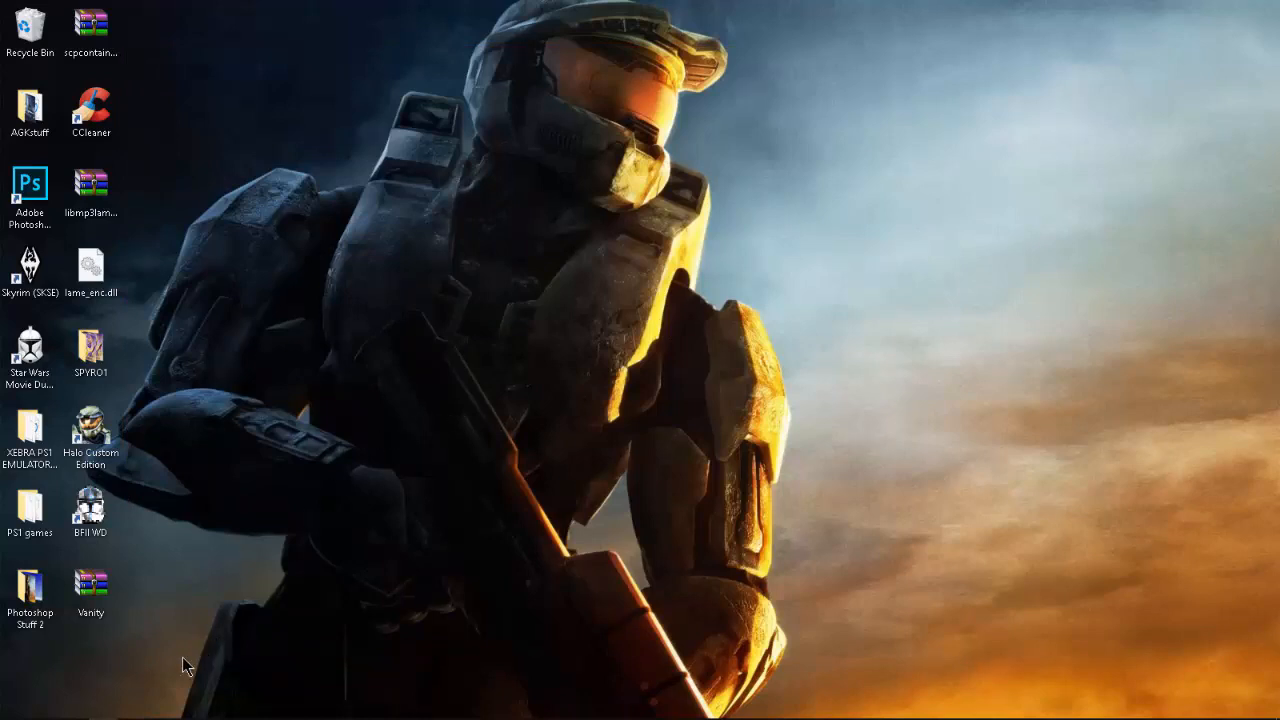
pyautogui.moveTo(103, 708)
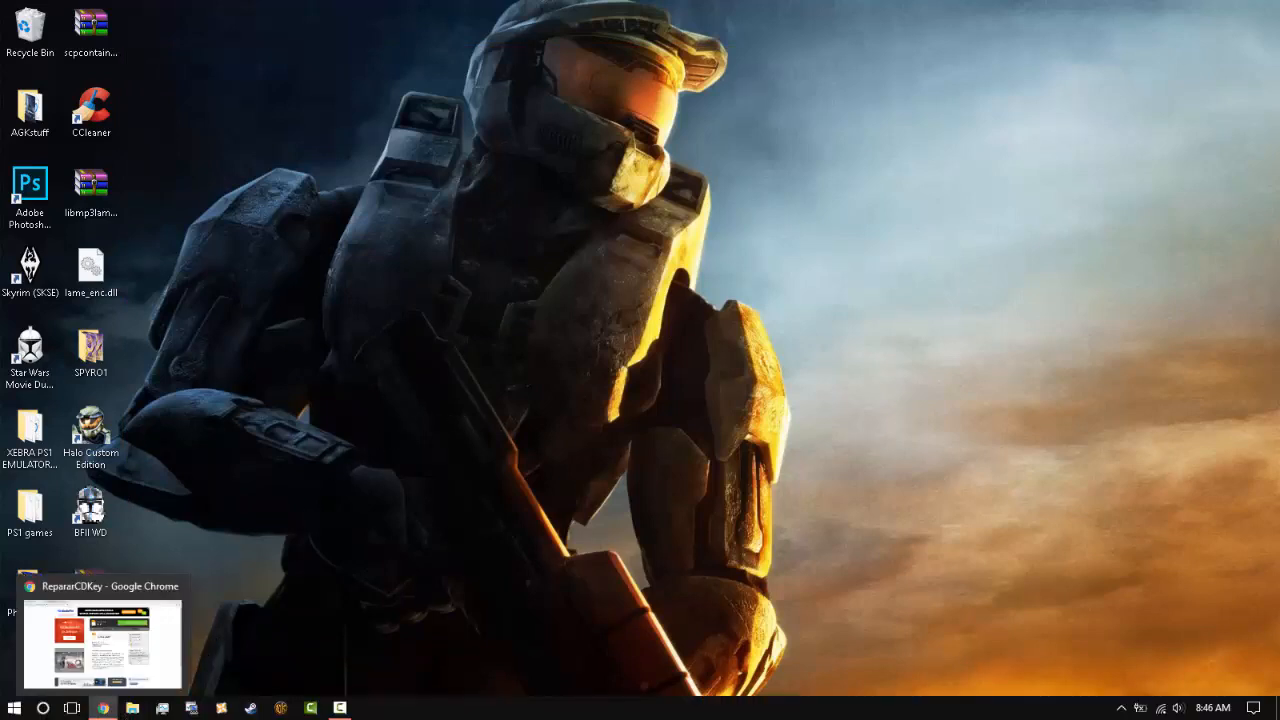
# Download the RepararCDKey archive, close the pop-up ad, and go to the Halo Custom Edition page.
pyautogui.click(102, 640)
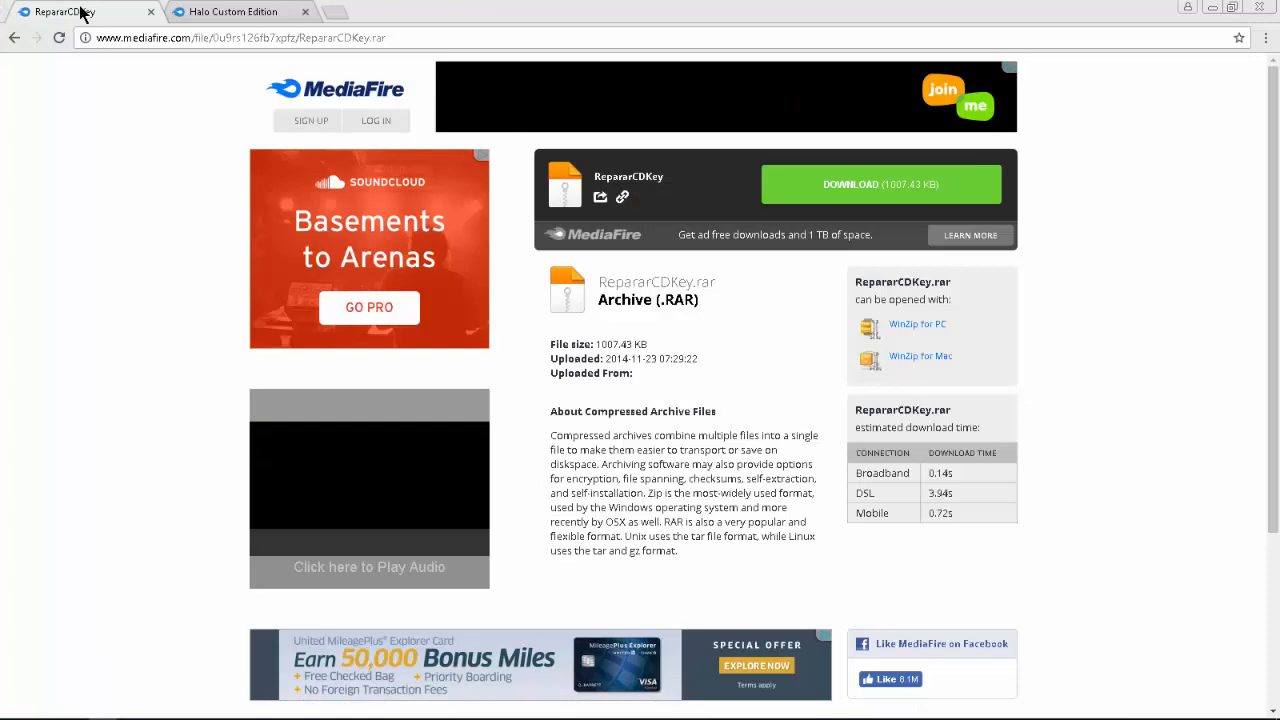
pyautogui.click(230, 11)
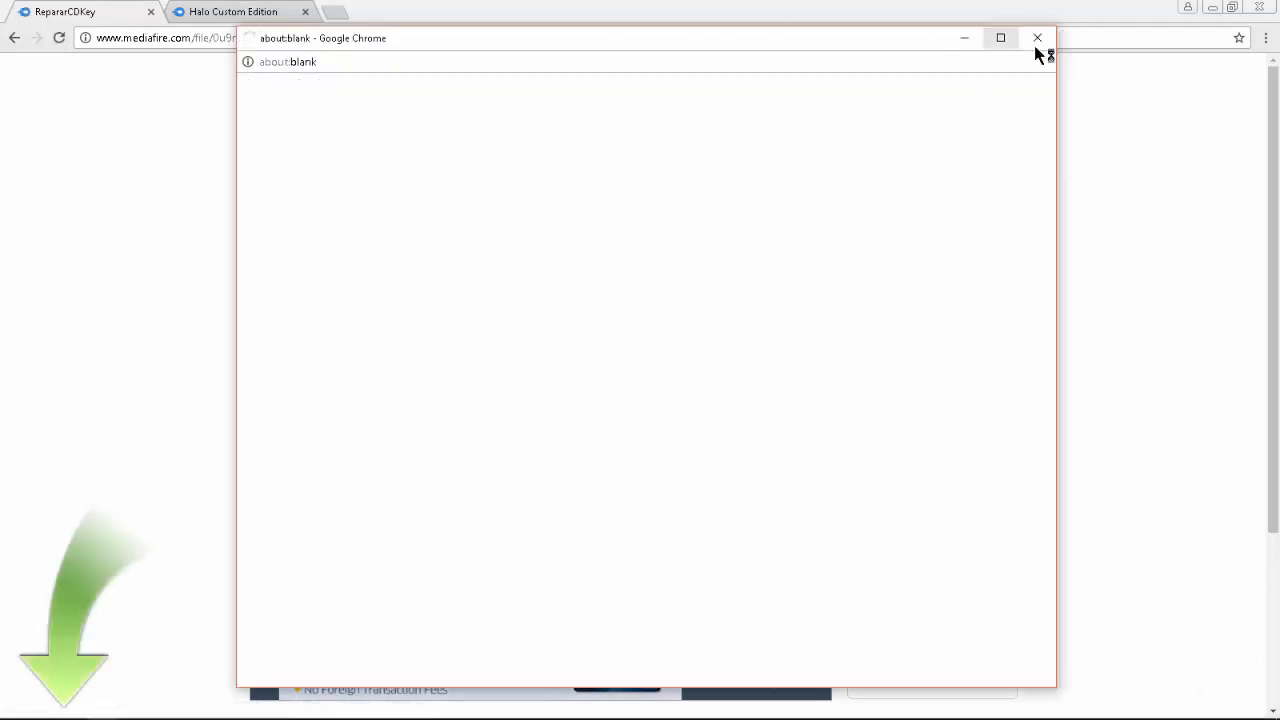
pyautogui.click(1037, 38)
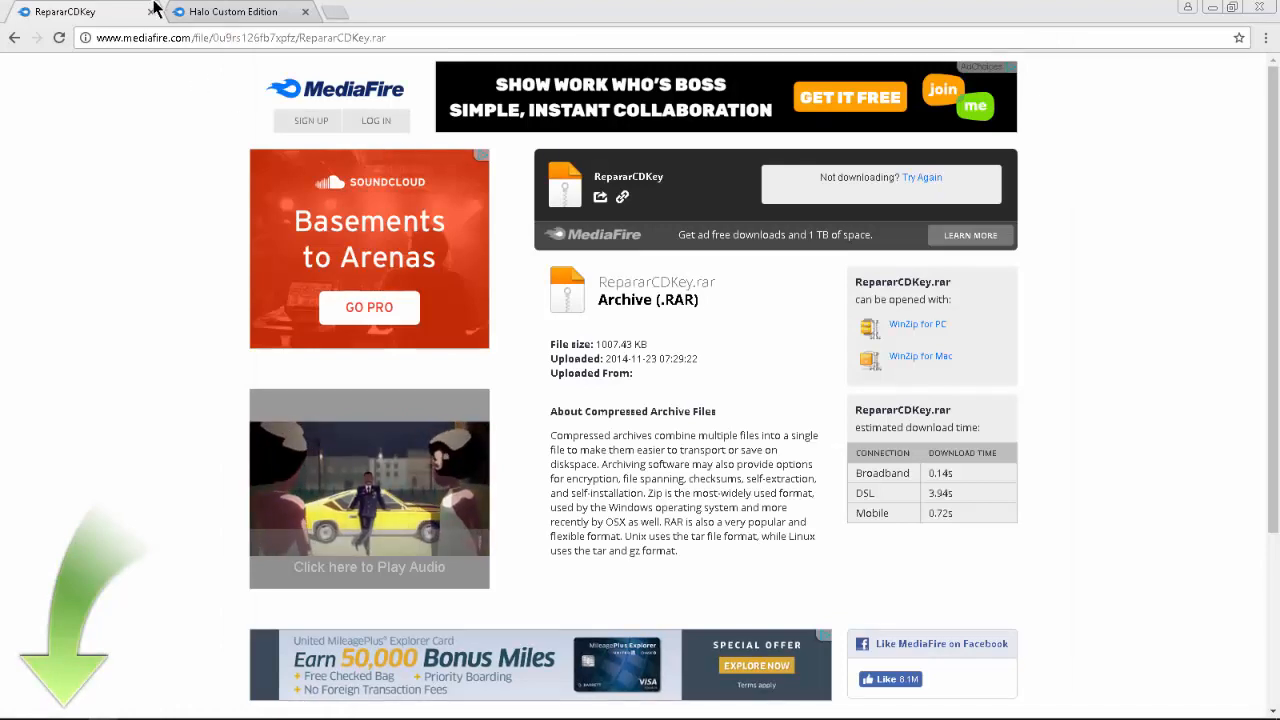
pyautogui.click(233, 11)
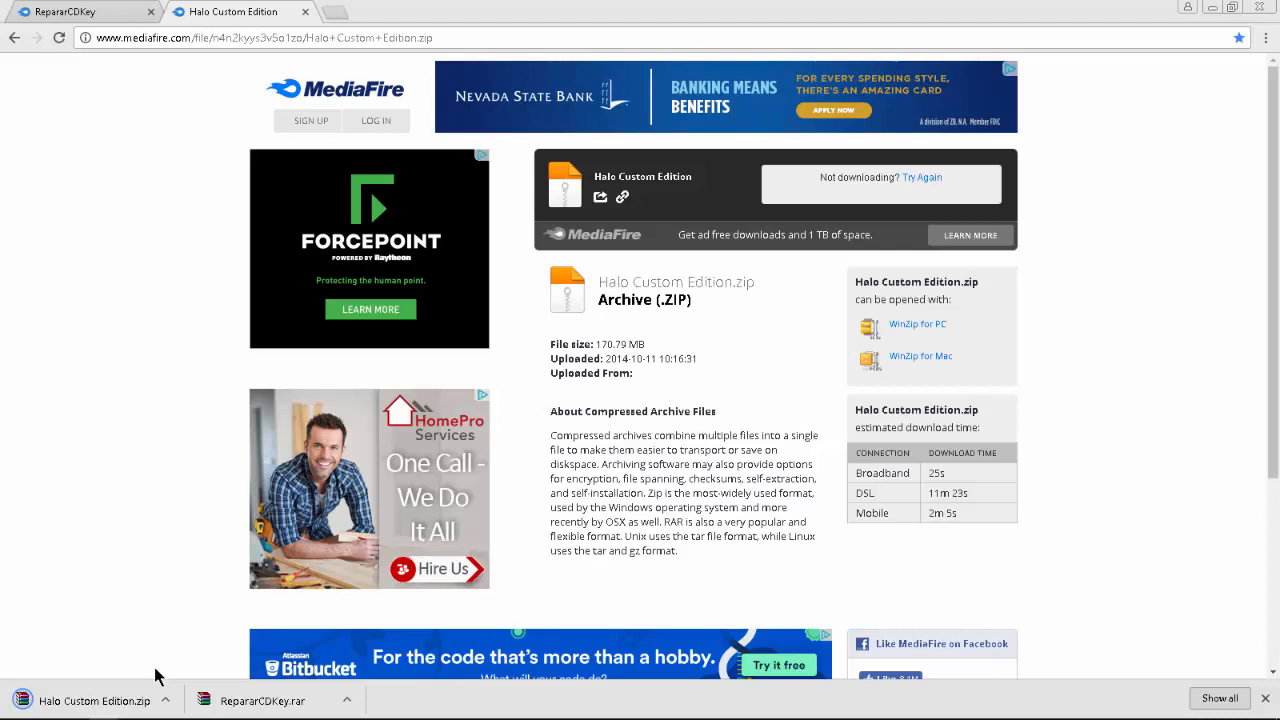
pyautogui.moveTo(168, 653)
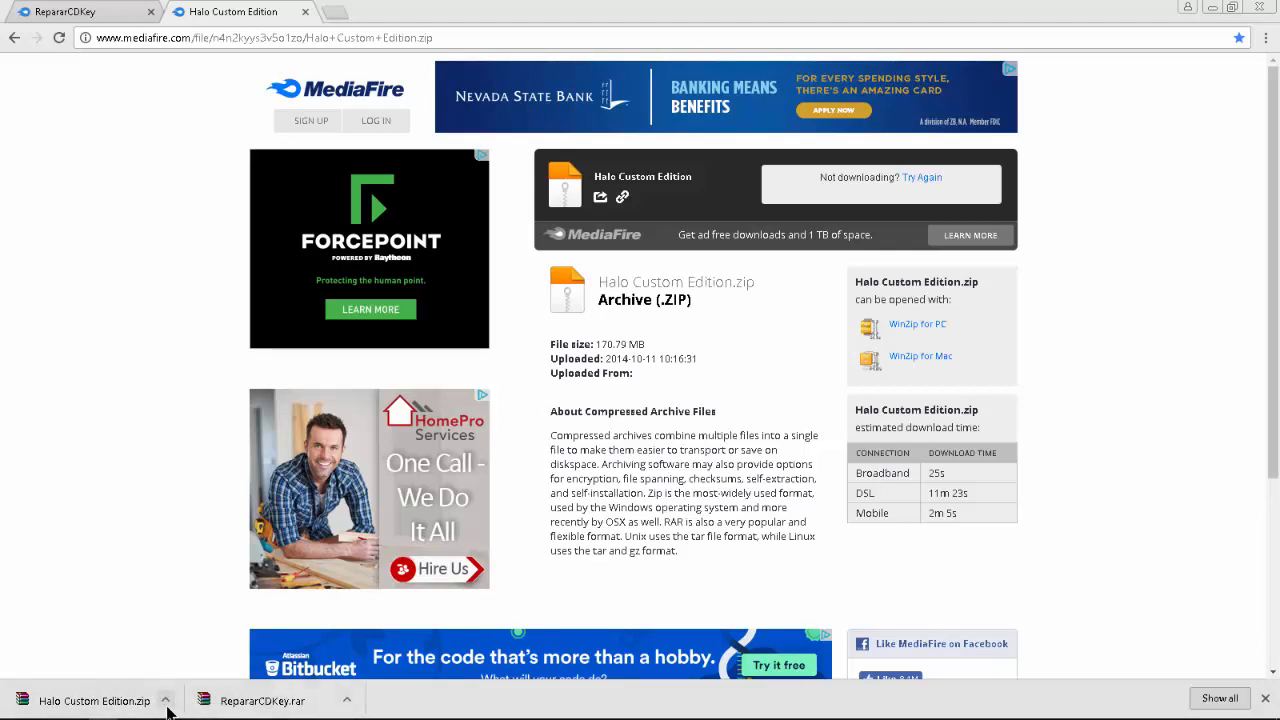
pyautogui.moveTo(232, 651)
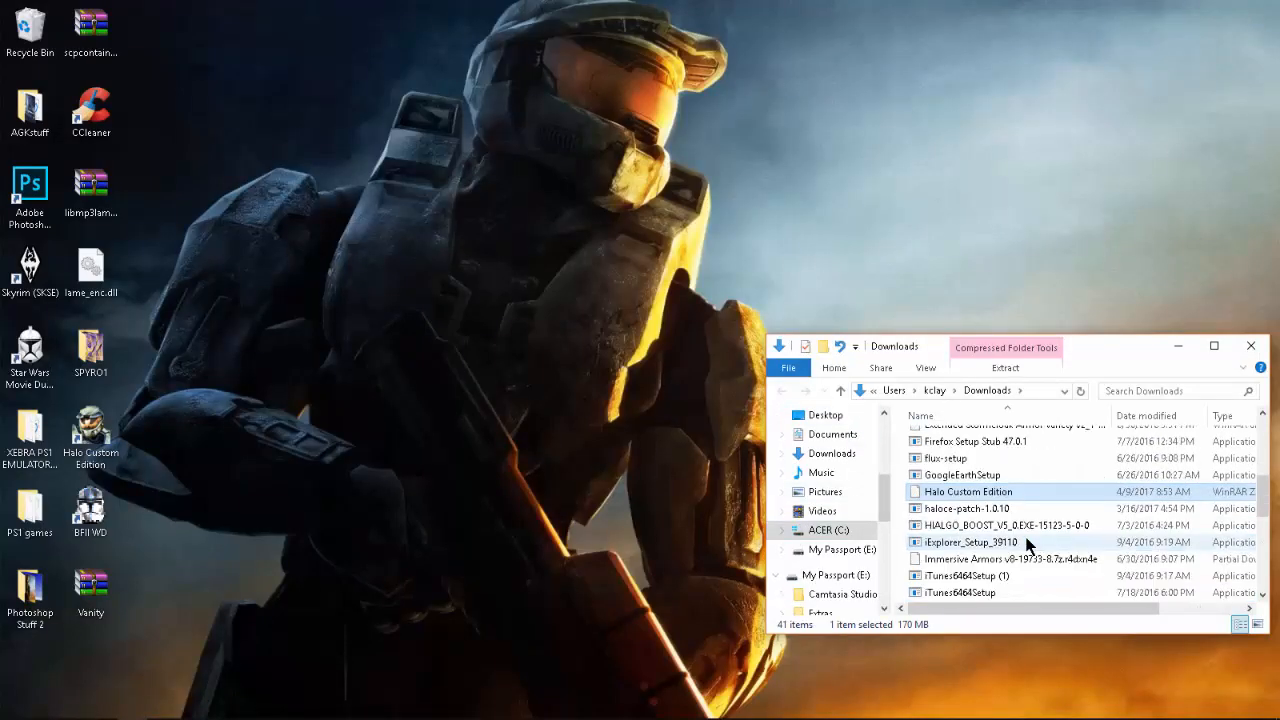
# Scroll through Downloads and drag the RepararCDKey archive onto the desktop.
pyautogui.scroll(-3)
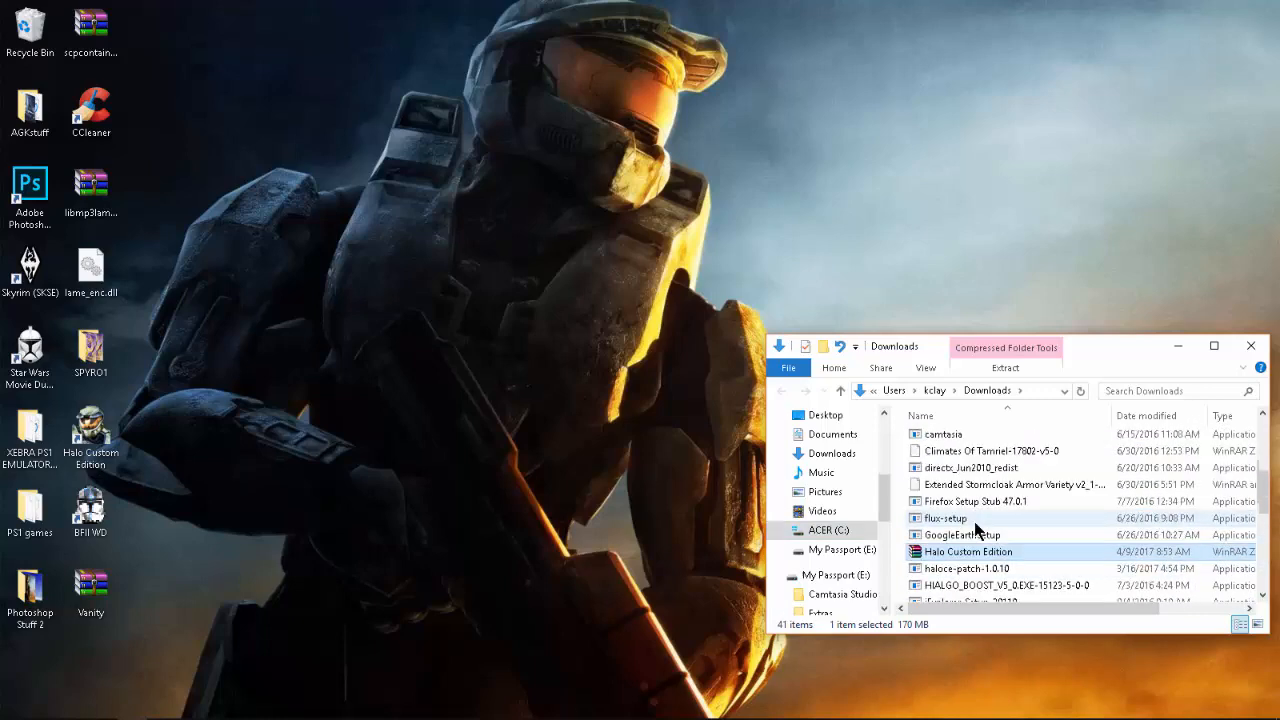
pyautogui.scroll(-3)
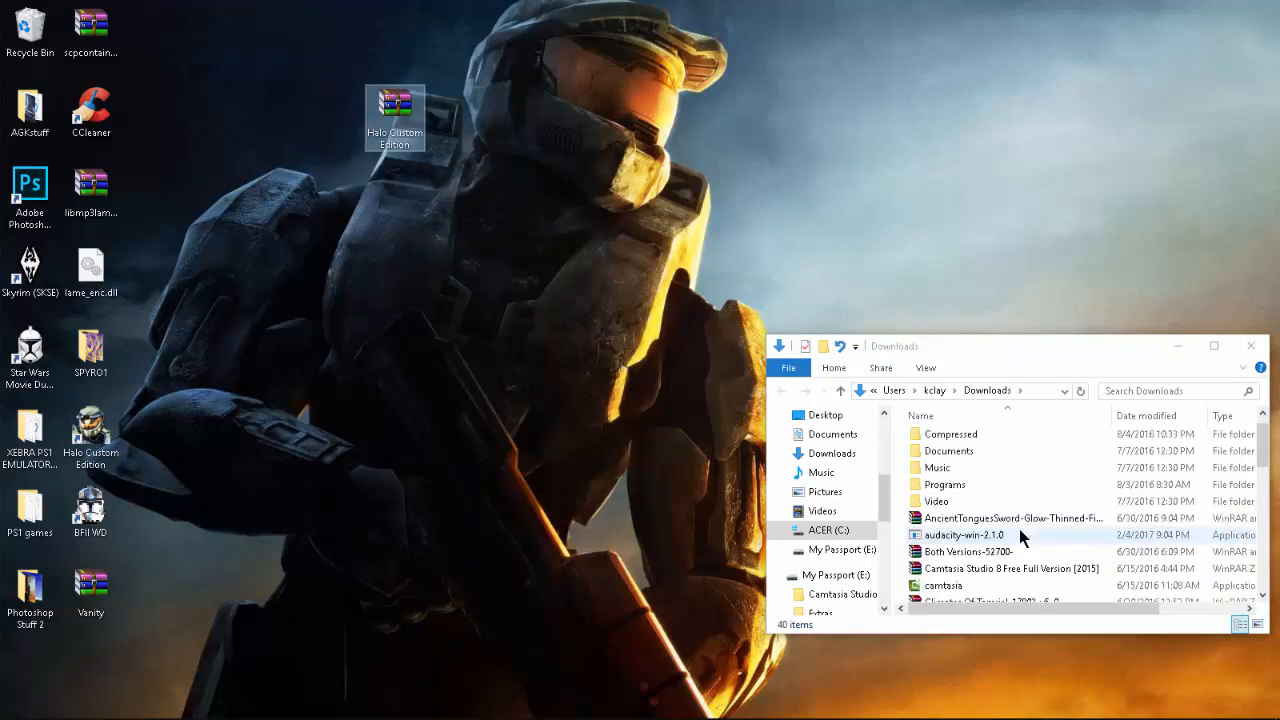
pyautogui.scroll(-3)
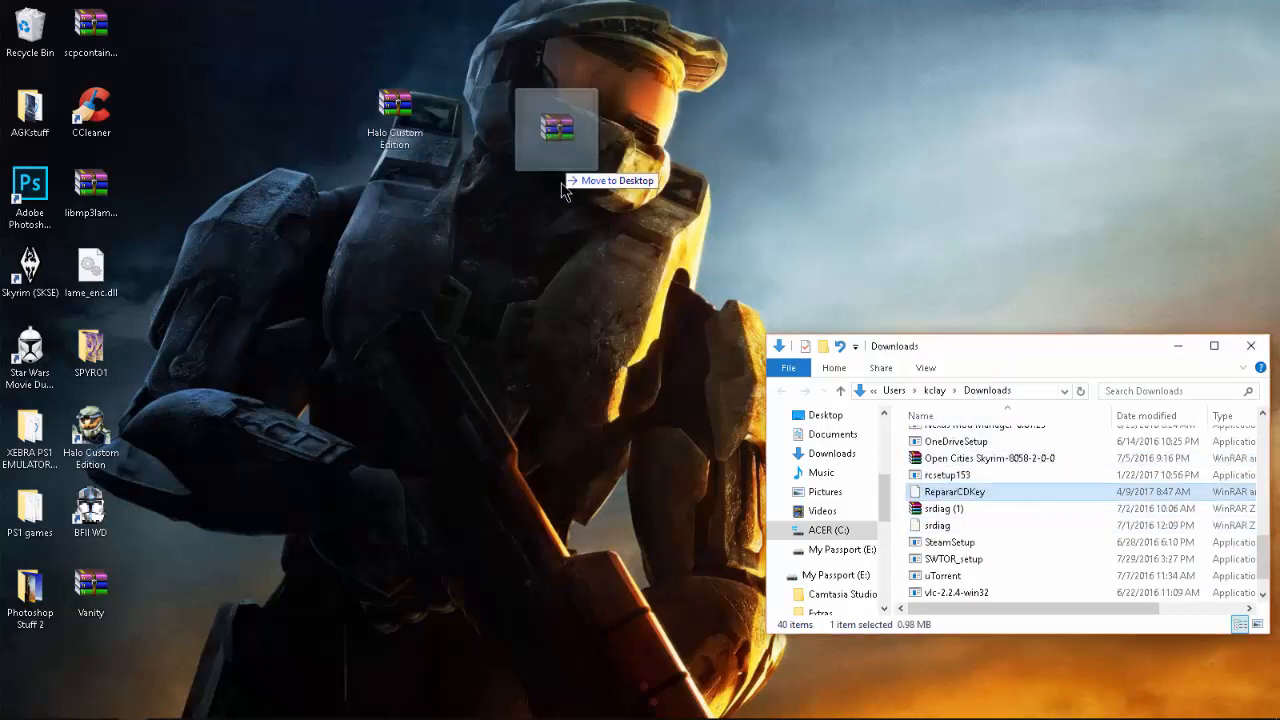
pyautogui.moveTo(954, 491); pyautogui.dragTo(577, 118)
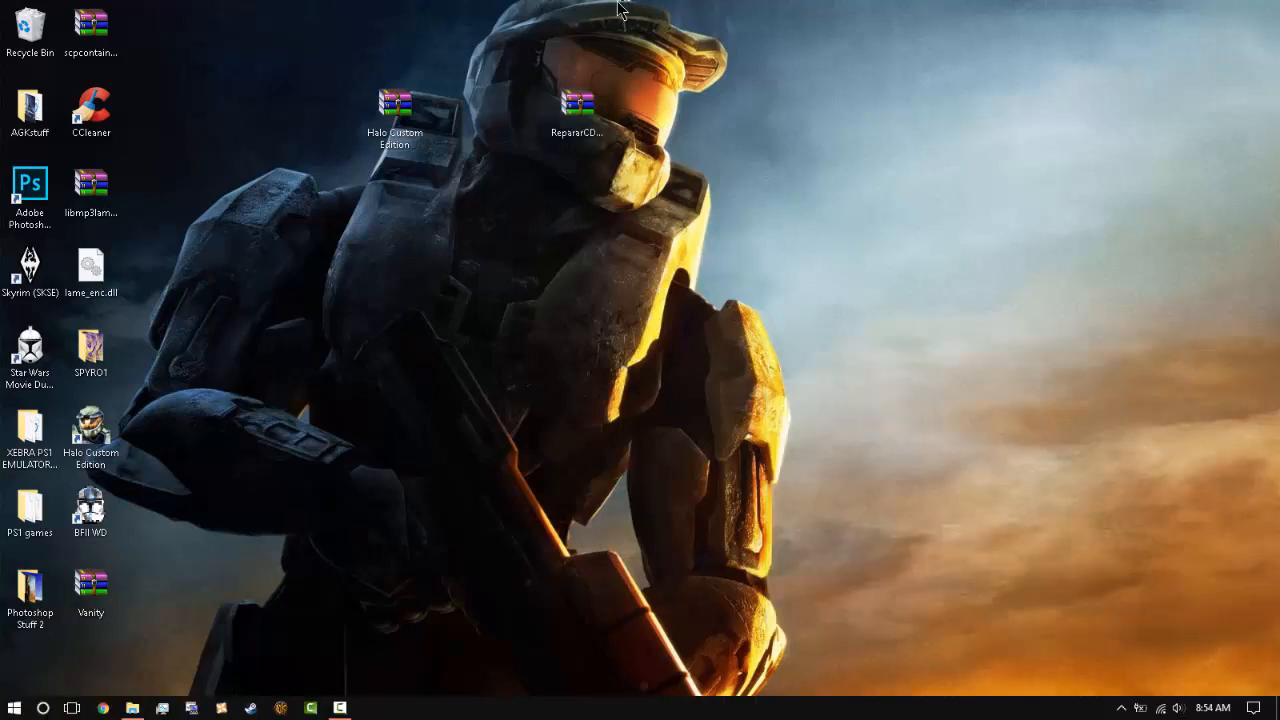
# Extract the Halo Custom Edition archive onto the desktop with WinRAR, then open Fix.zip.
pyautogui.click(394, 115)
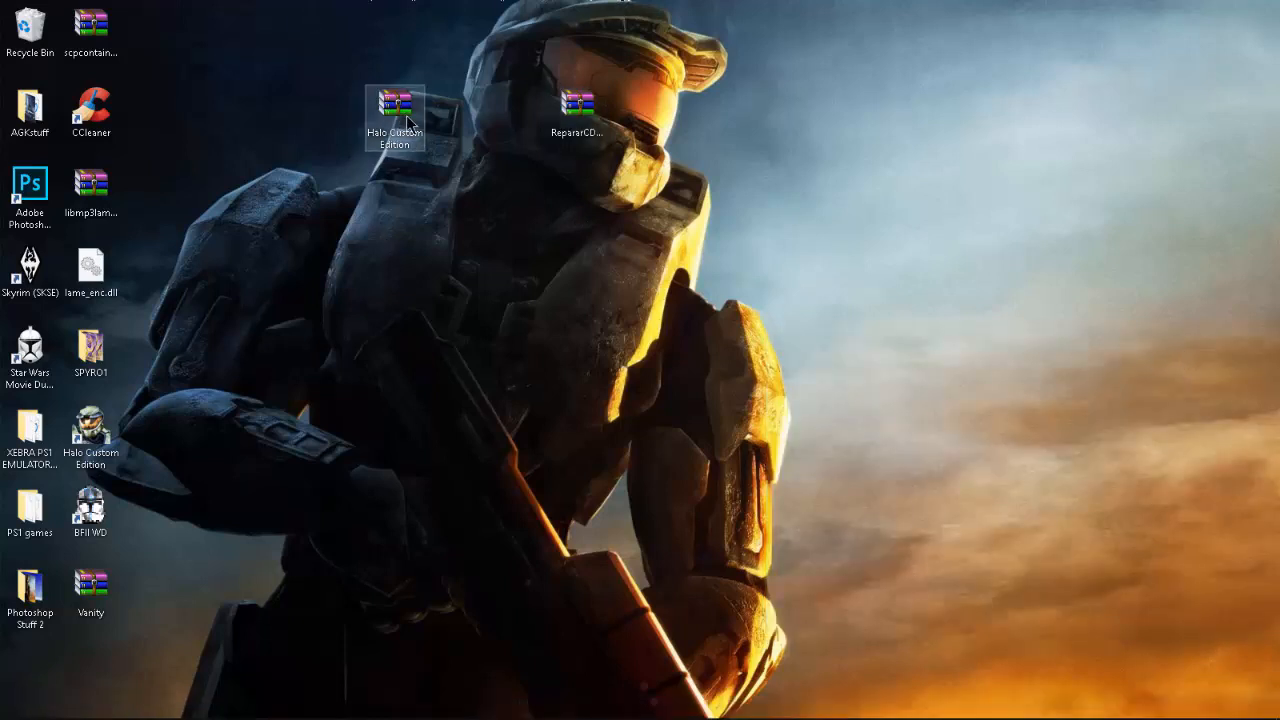
pyautogui.doubleClick(394, 105)
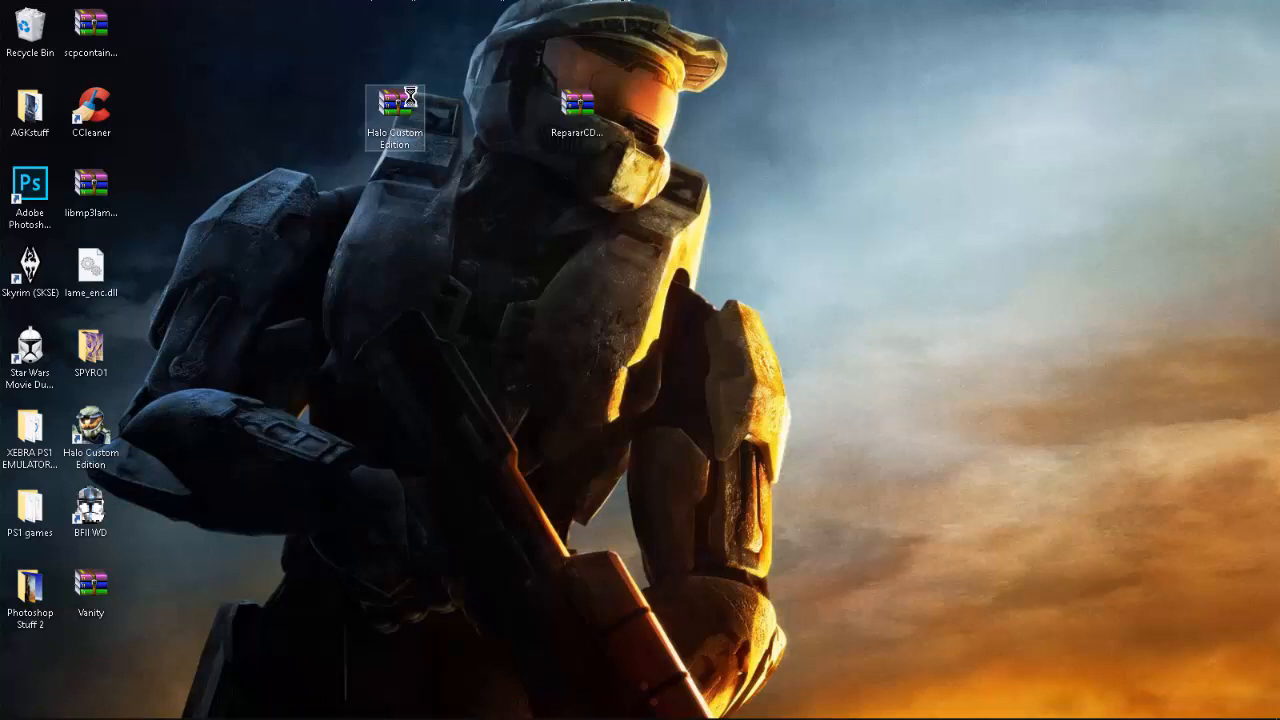
pyautogui.rightClick(394, 118)
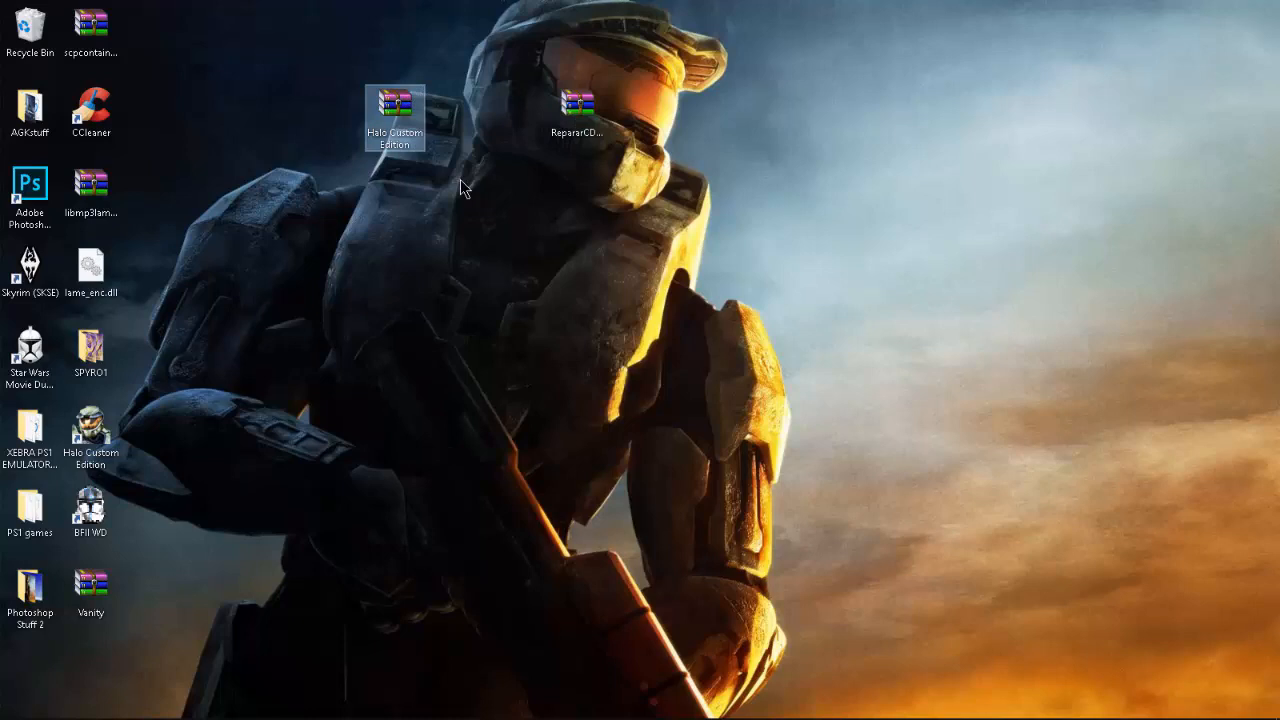
pyautogui.doubleClick(394, 113)
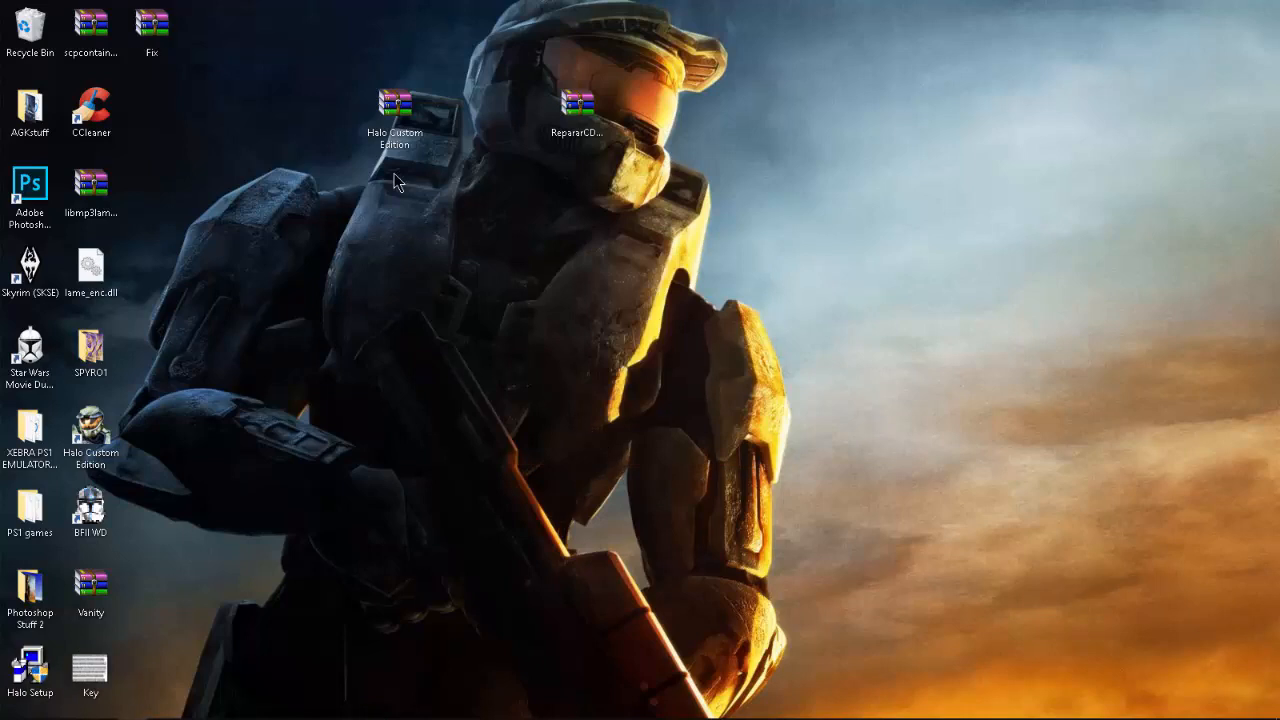
pyautogui.doubleClick(394, 108)
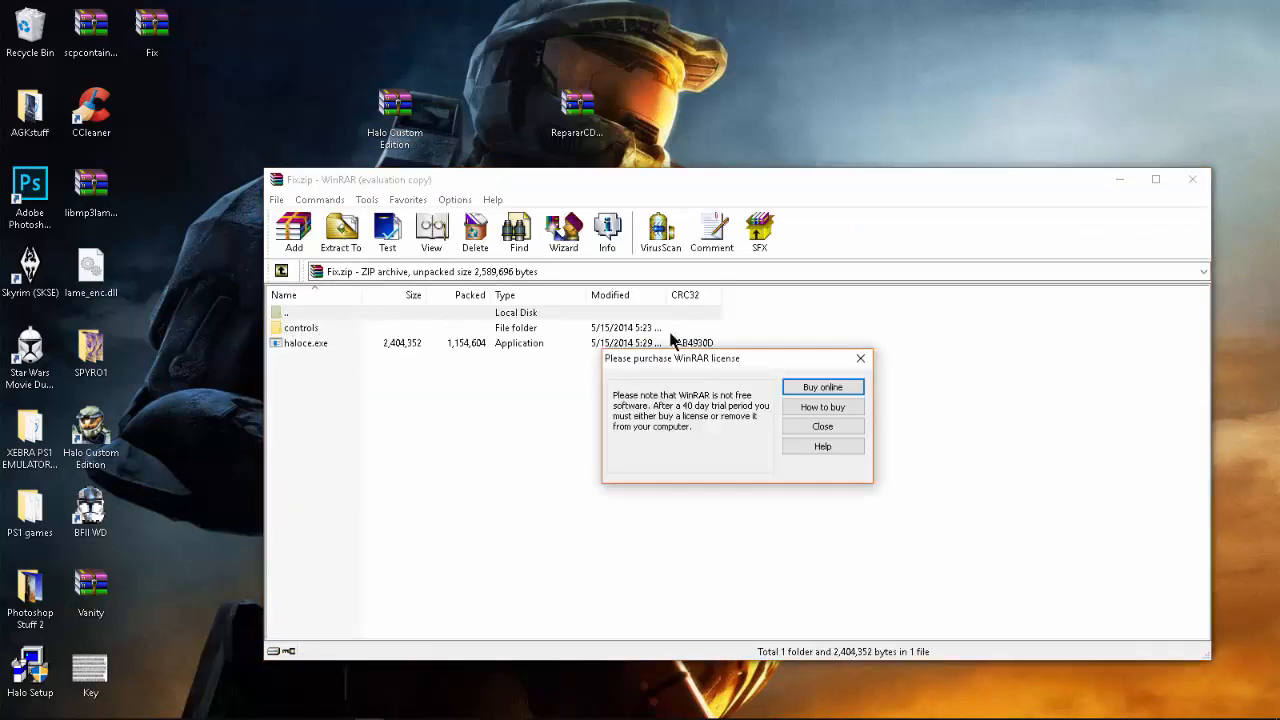
# Dismiss WinRAR's license nag, open the controls folder, and drag loader.dll to the desktop.
pyautogui.click(822, 426)
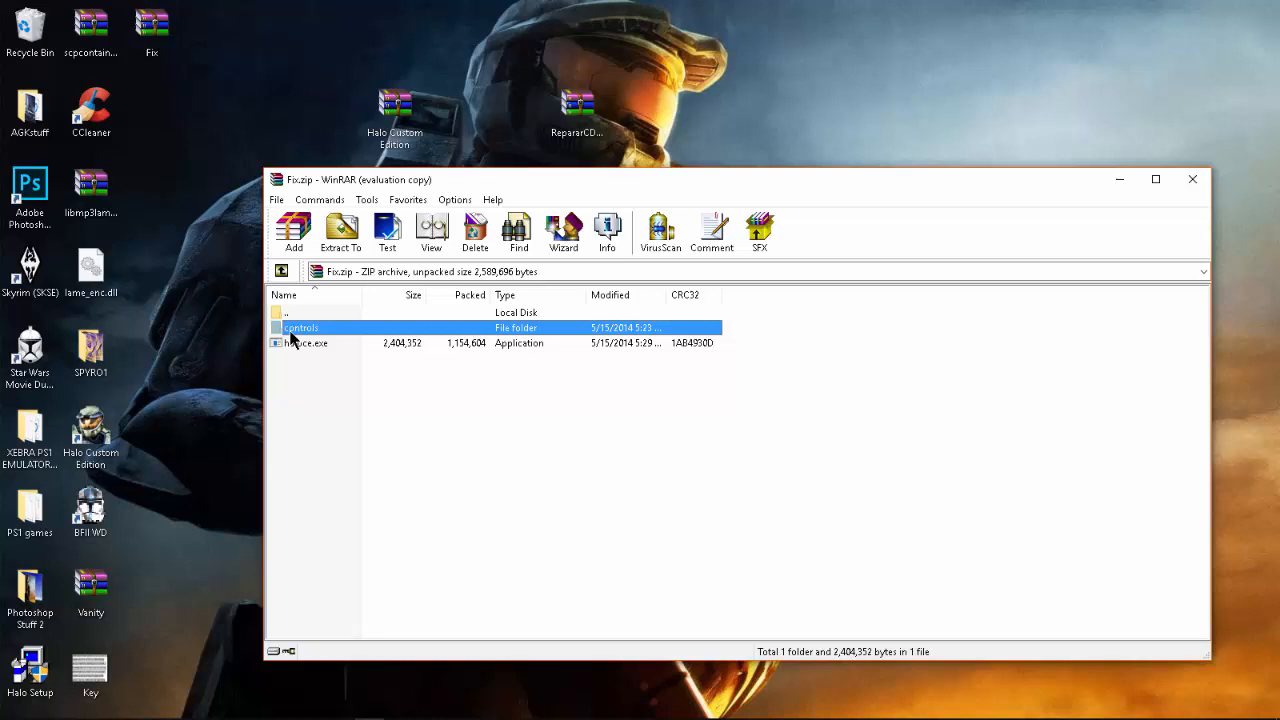
pyautogui.doubleClick(301, 327)
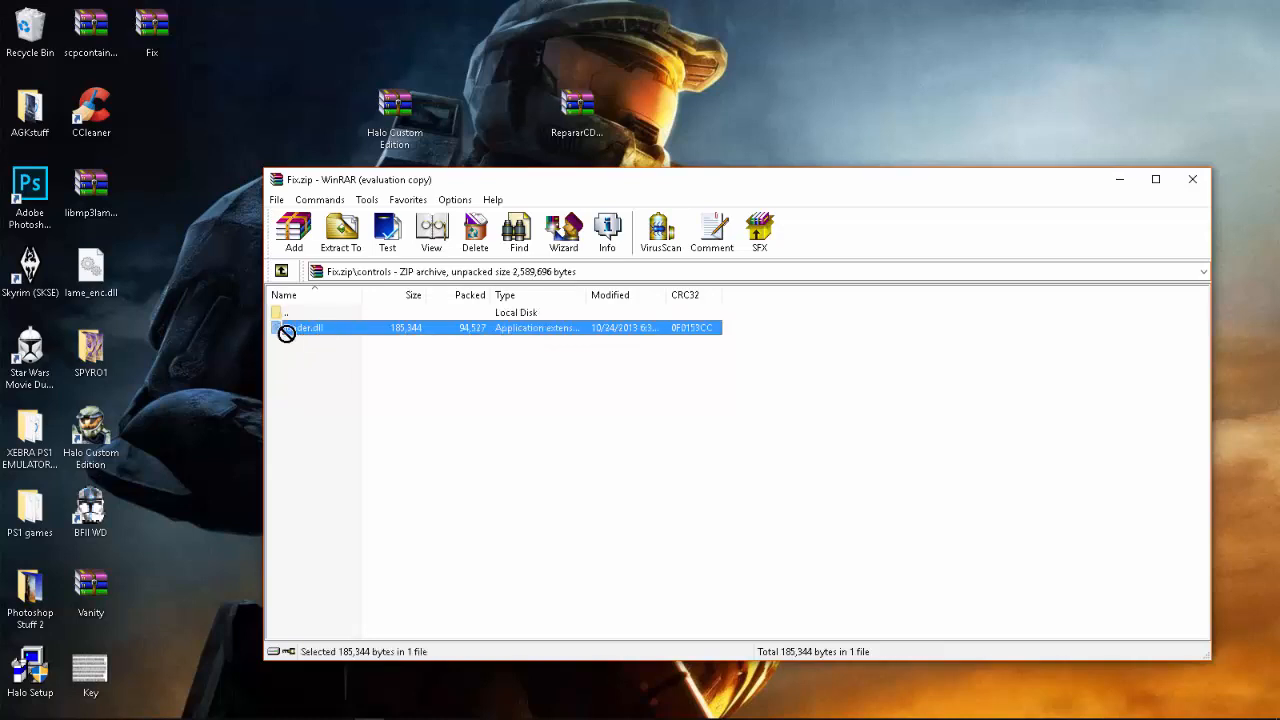
pyautogui.moveTo(303, 327); pyautogui.dragTo(212, 110)
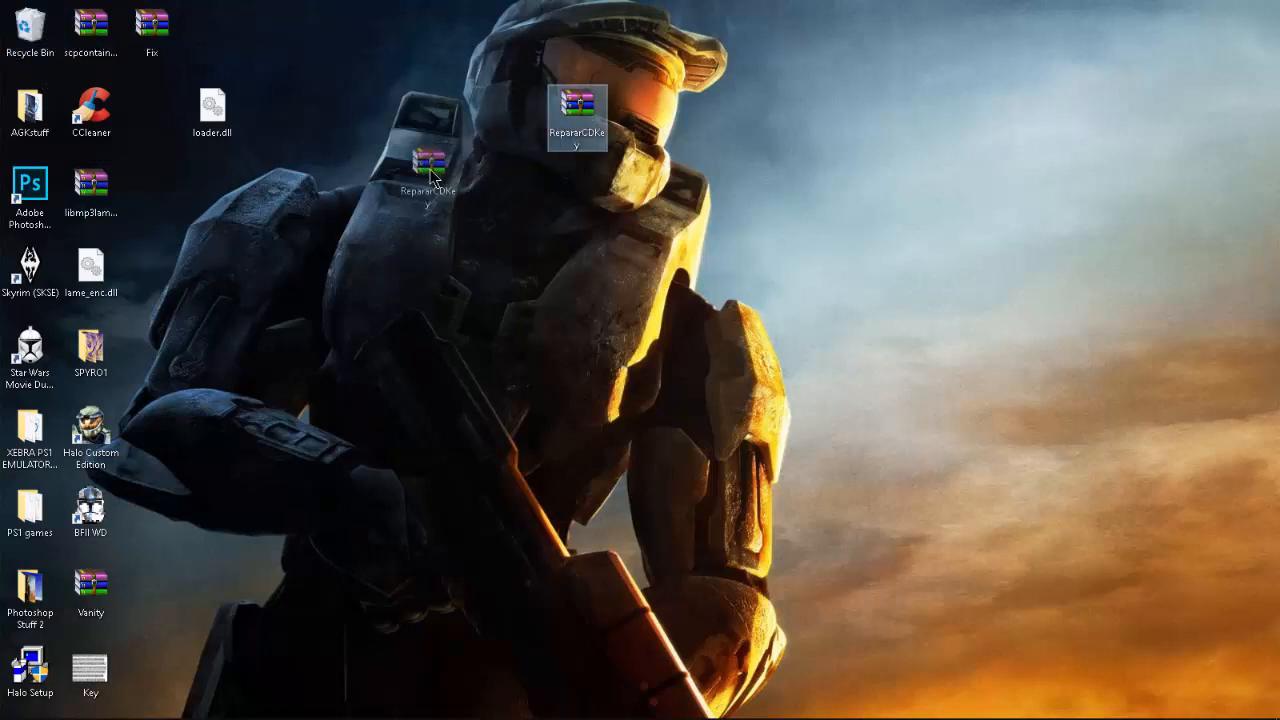
# Open the Halo Custom Edition shortcut's file location to reach the HaloCE folder.
pyautogui.rightClick(455, 190)
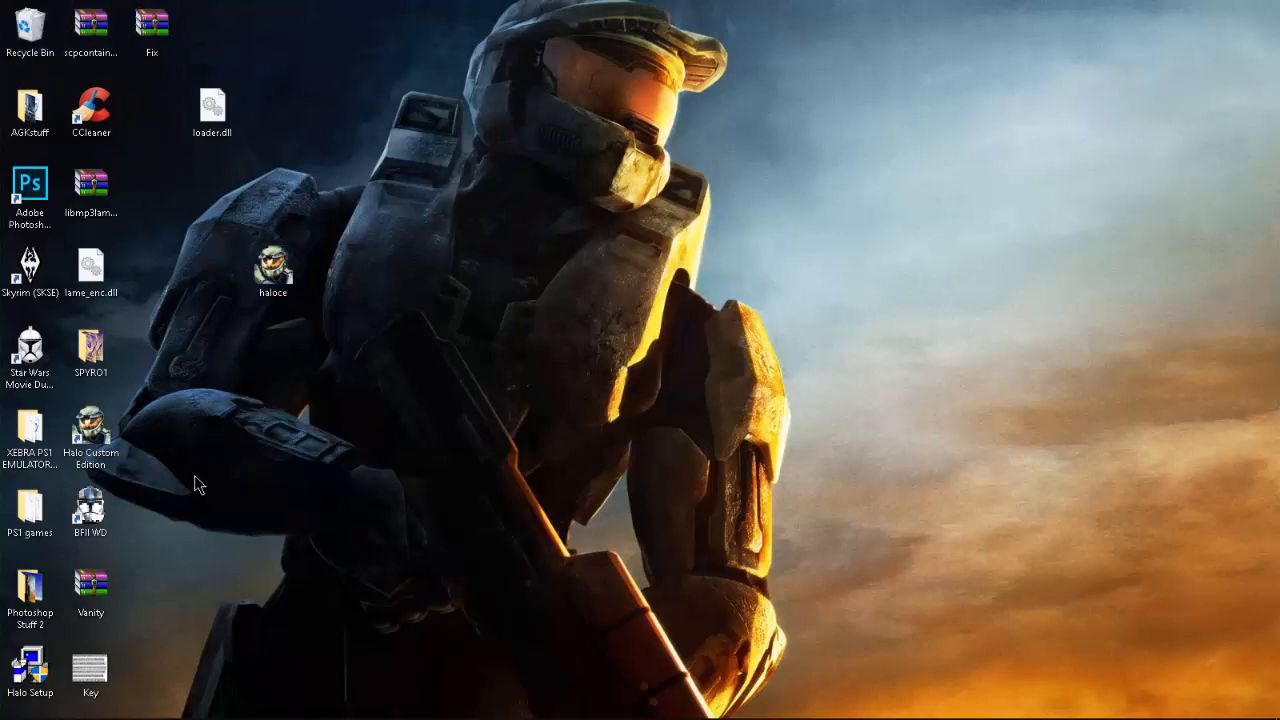
pyautogui.moveTo(220, 705)
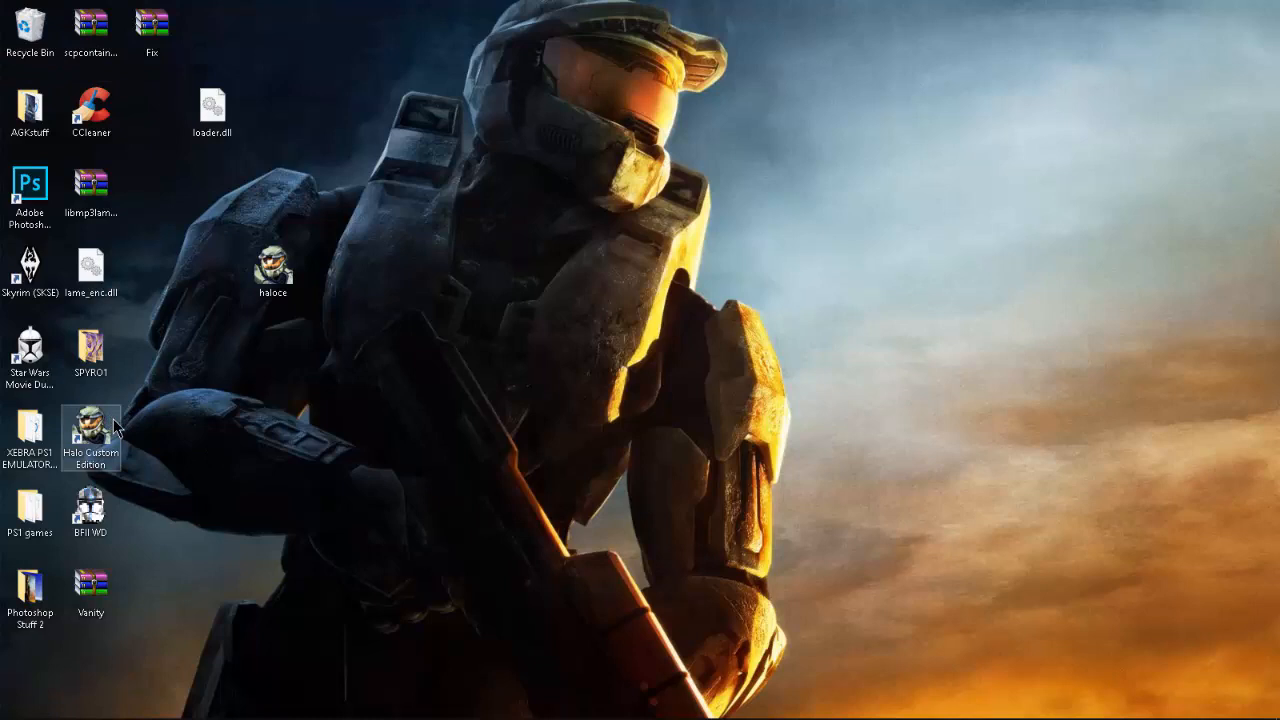
pyautogui.moveTo(108, 425)
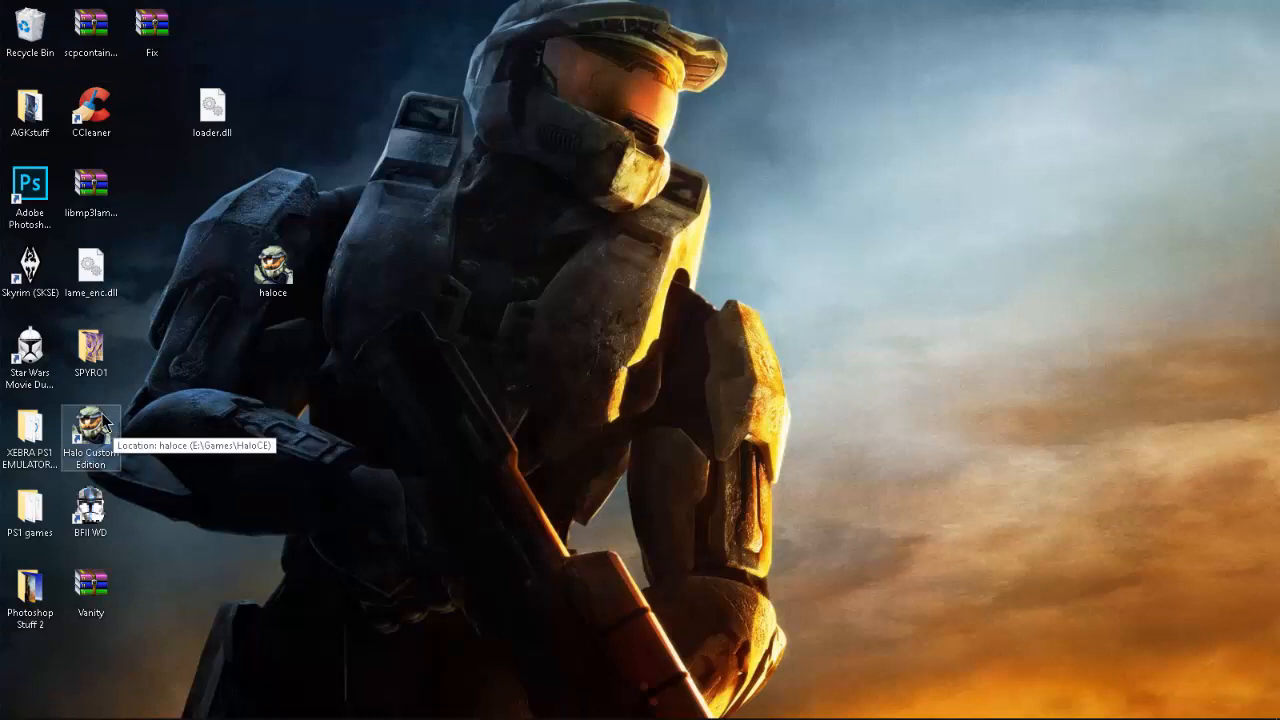
pyautogui.moveTo(108, 445)
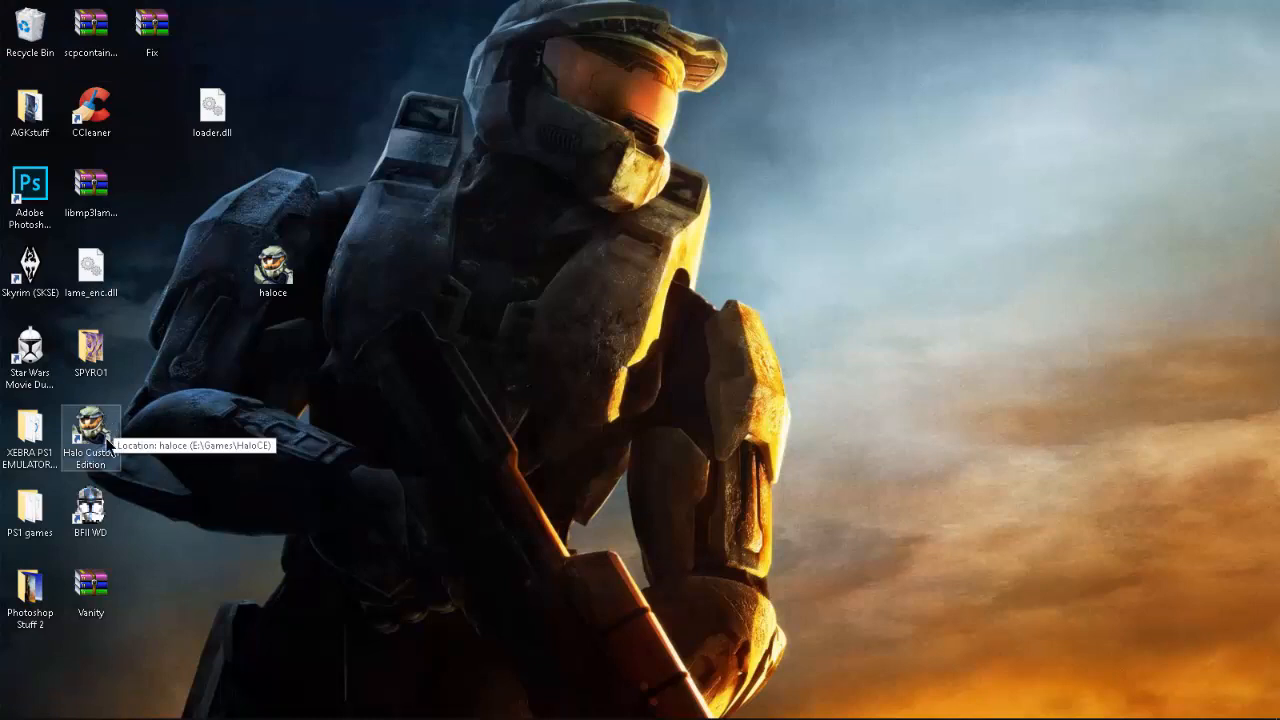
pyautogui.rightClick(90, 440)
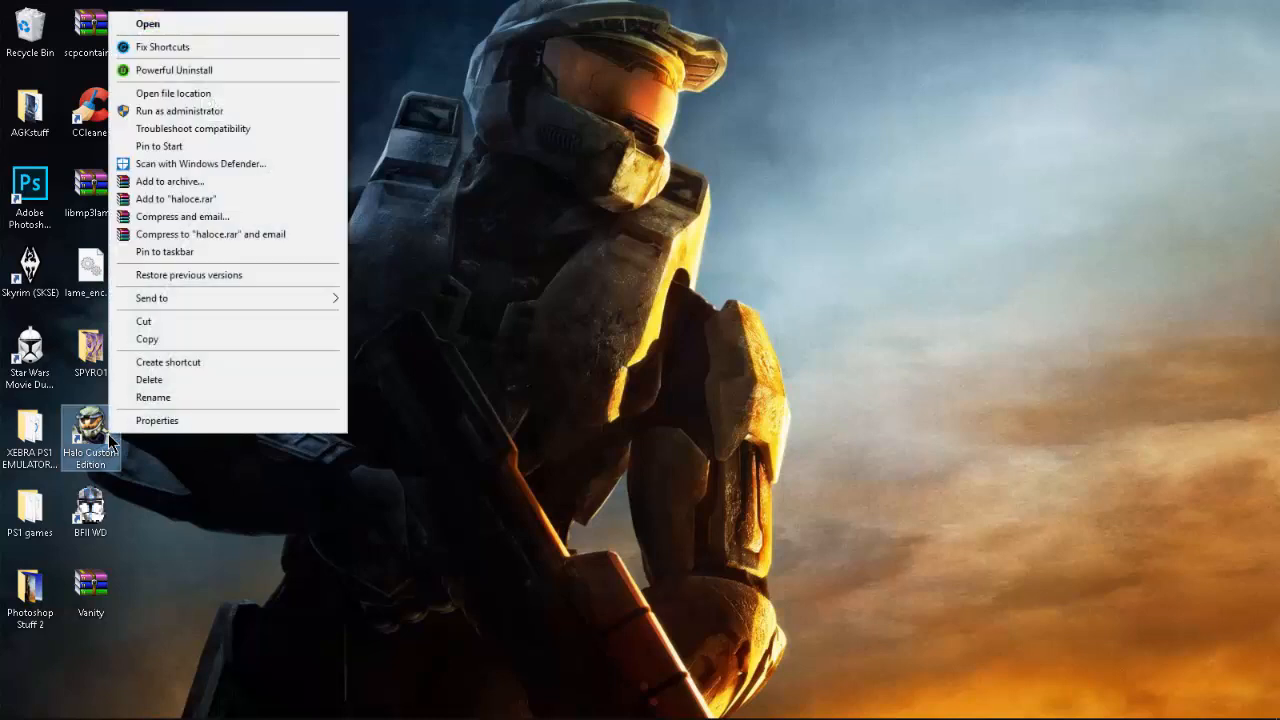
pyautogui.moveTo(172, 275)
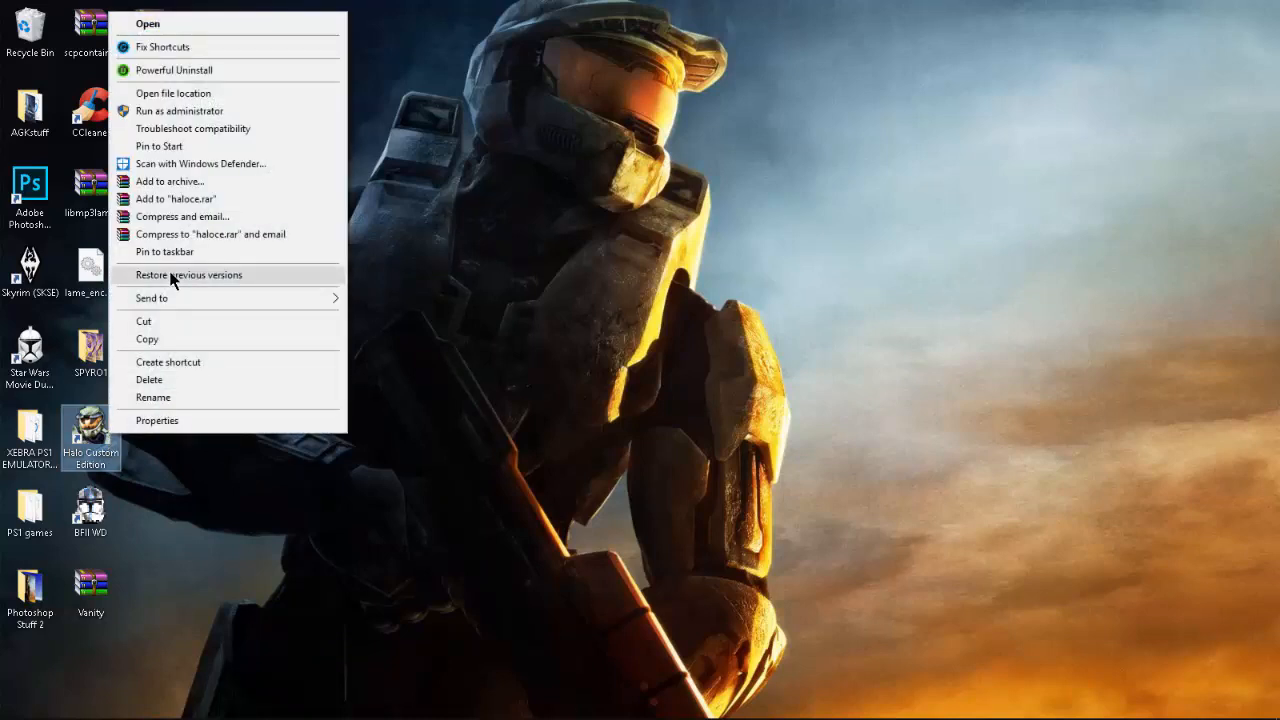
pyautogui.moveTo(183, 163)
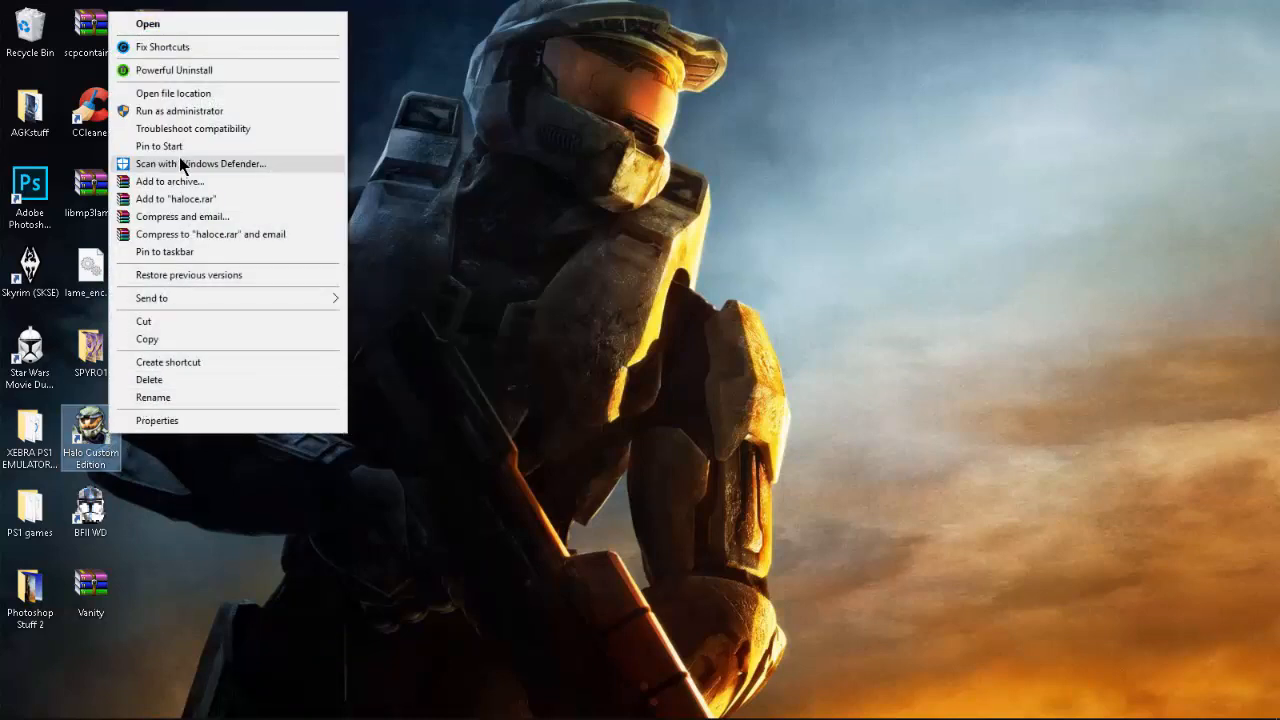
pyautogui.click(173, 93)
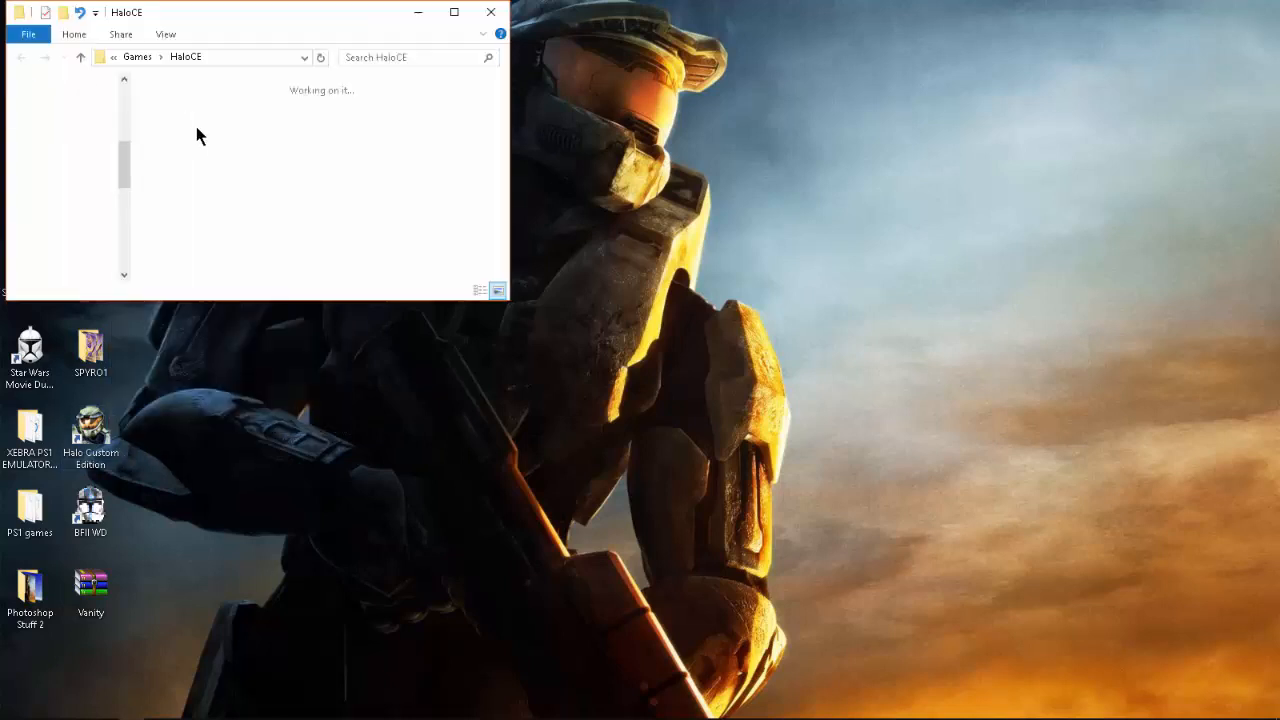
# Replace the folder's haloce.exe with the fixed copy from the desktop.
pyautogui.click(187, 230)
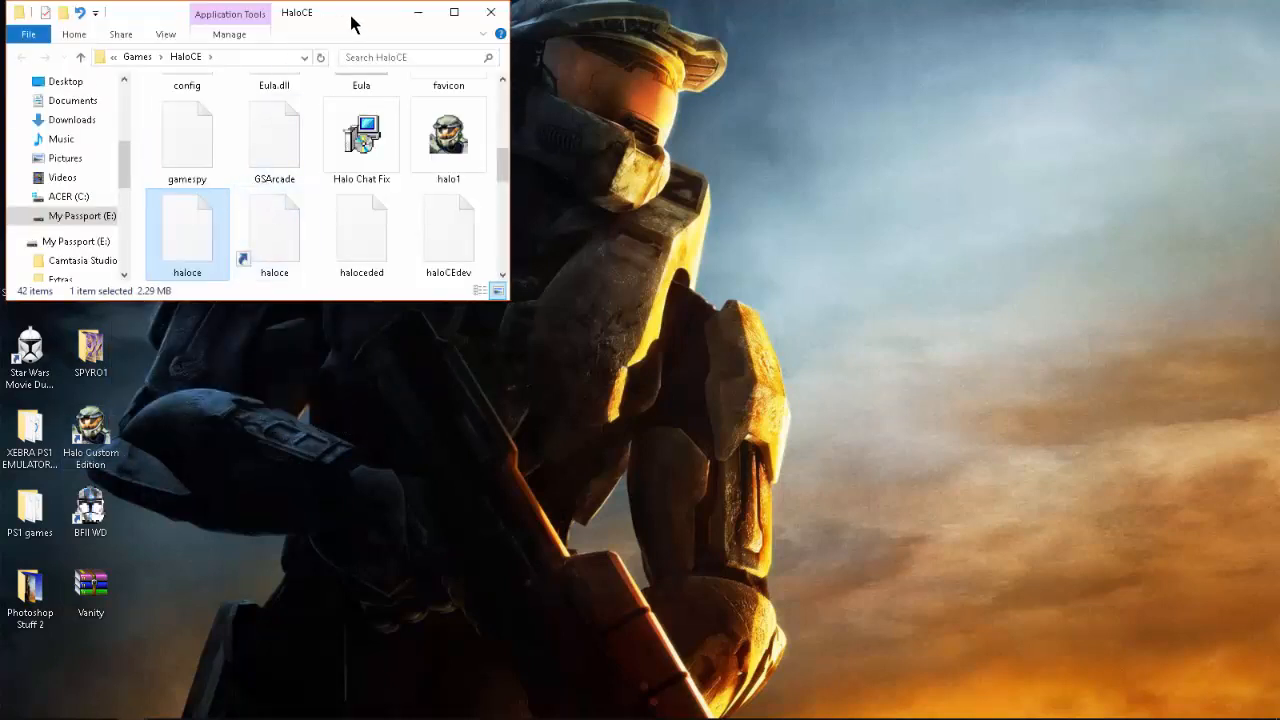
pyautogui.moveTo(296, 12); pyautogui.dragTo(750, 94)
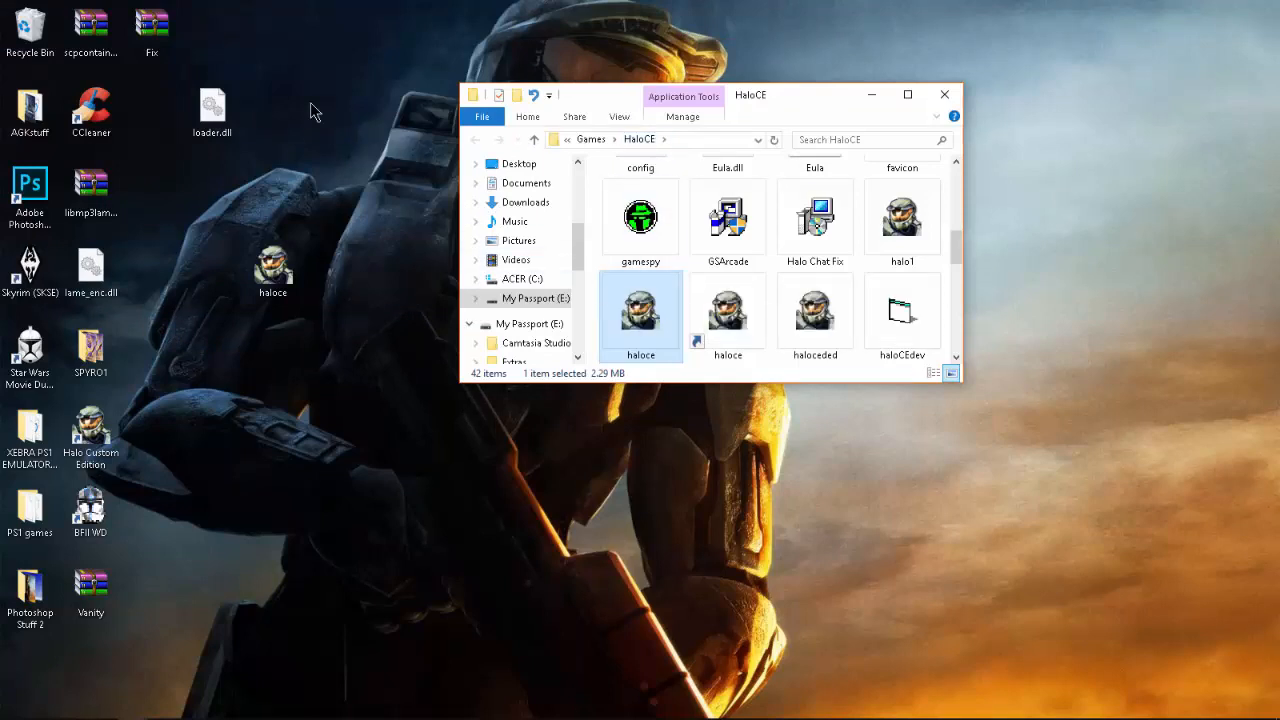
pyautogui.click(272, 270)
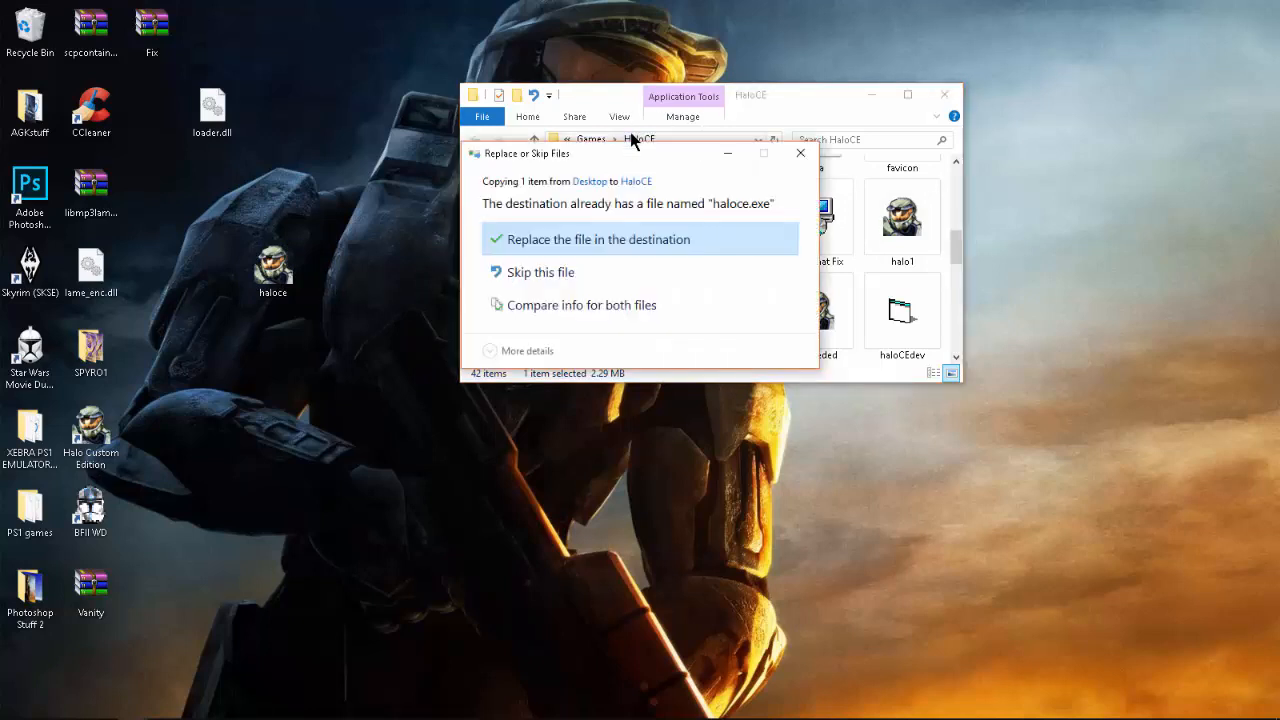
pyautogui.moveTo(625, 240)
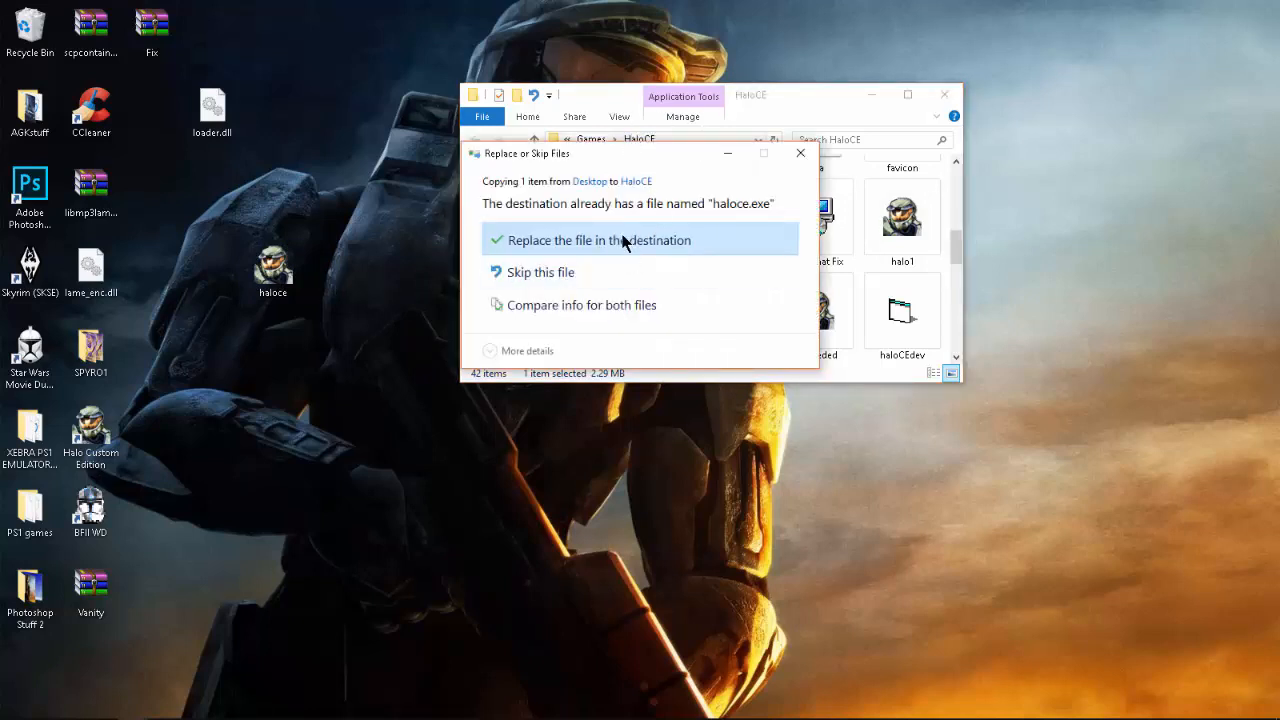
pyautogui.click(599, 240)
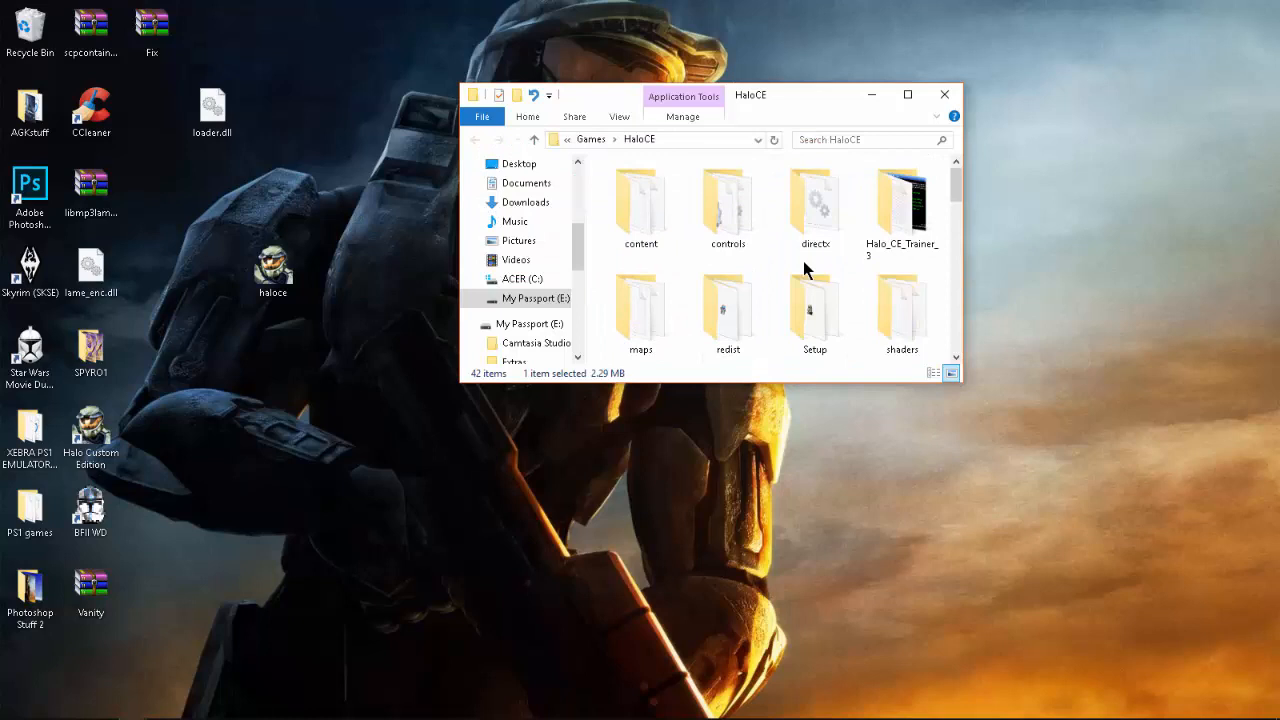
# Copy loader.dll into the HaloCE controls folder and return to the main HaloCE folder.
pyautogui.doubleClick(728, 210)
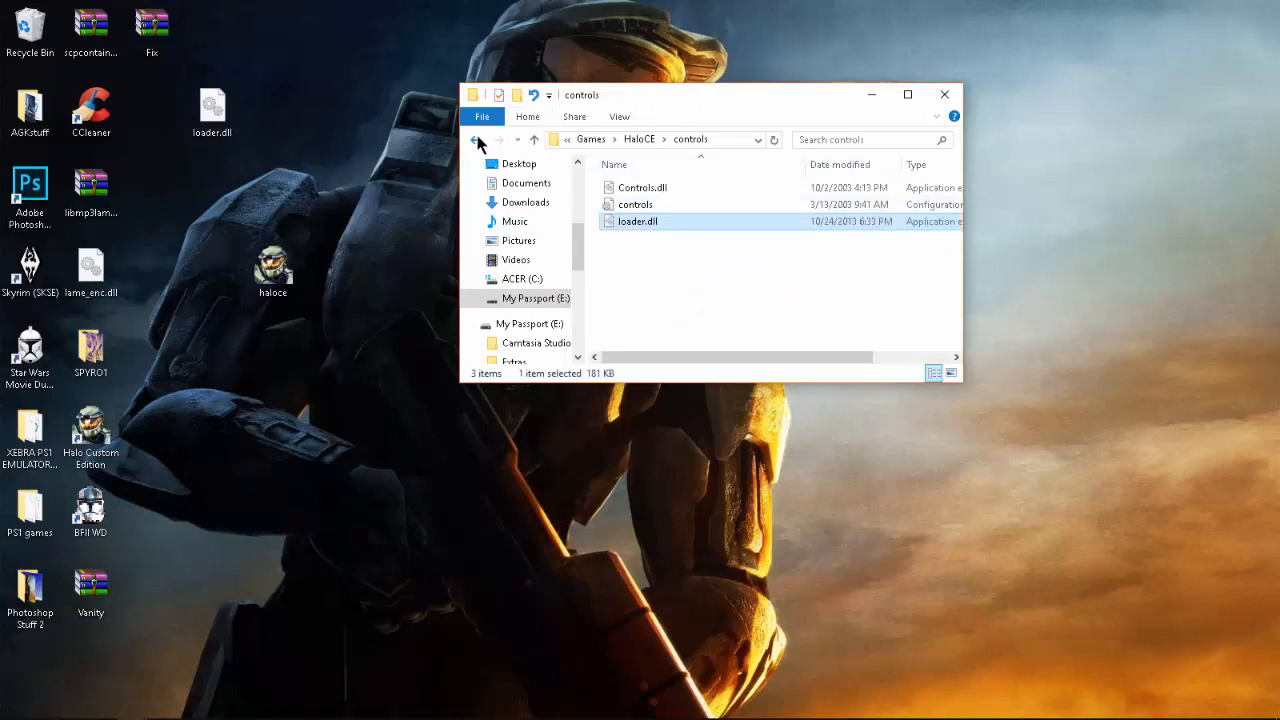
pyautogui.click(477, 139)
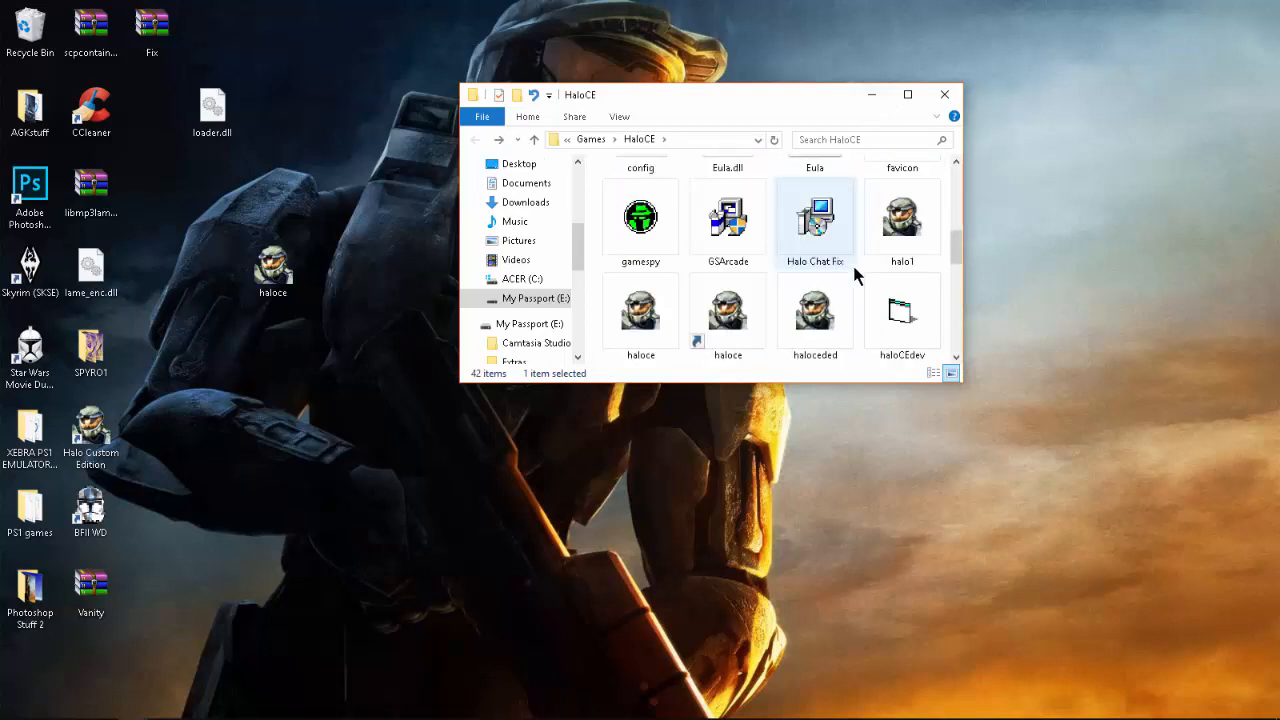
pyautogui.scroll(-3)
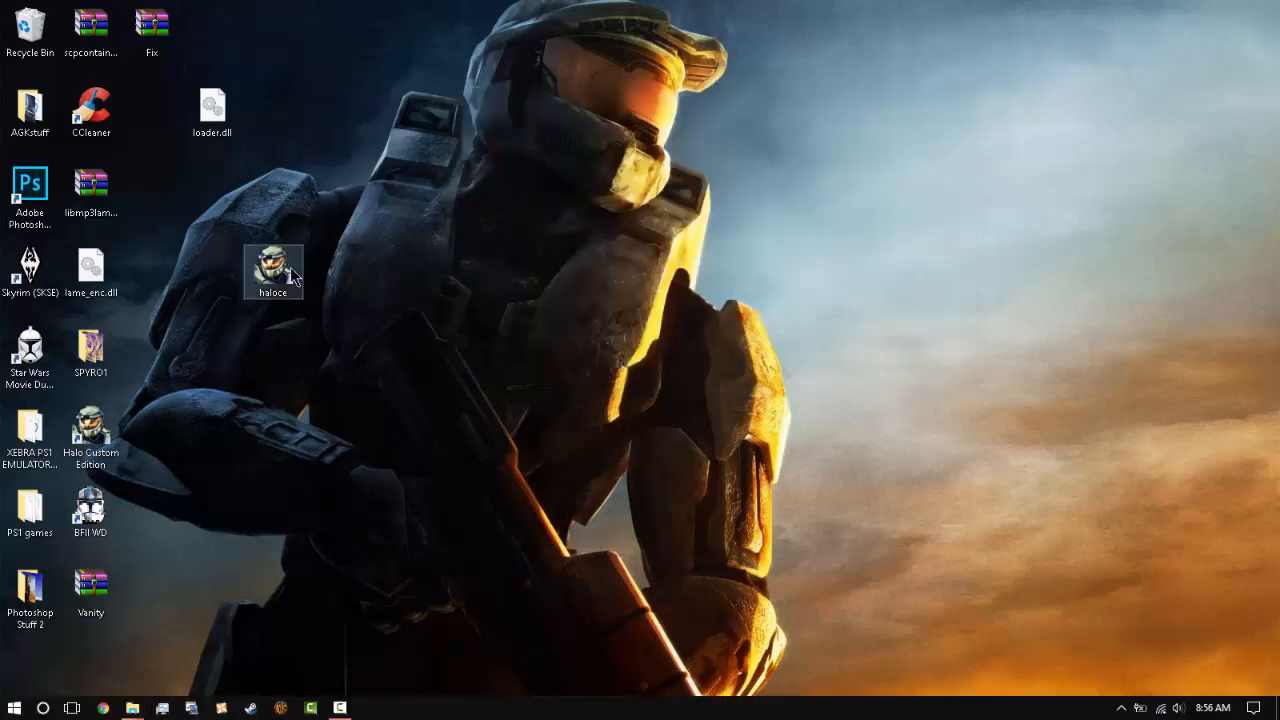
pyautogui.moveTo(273, 271); pyautogui.dragTo(212, 351)
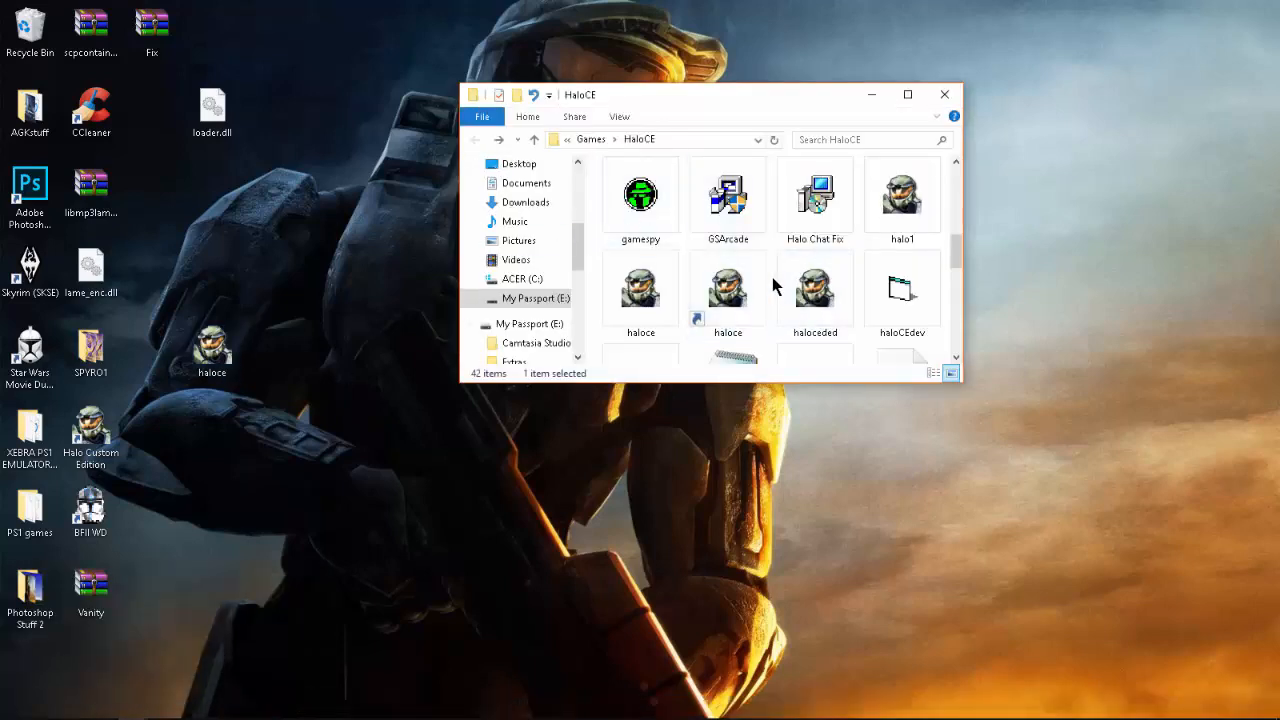
# Create a shortcut to haloce.exe and place it on the desktop.
pyautogui.rightClick(640, 285)
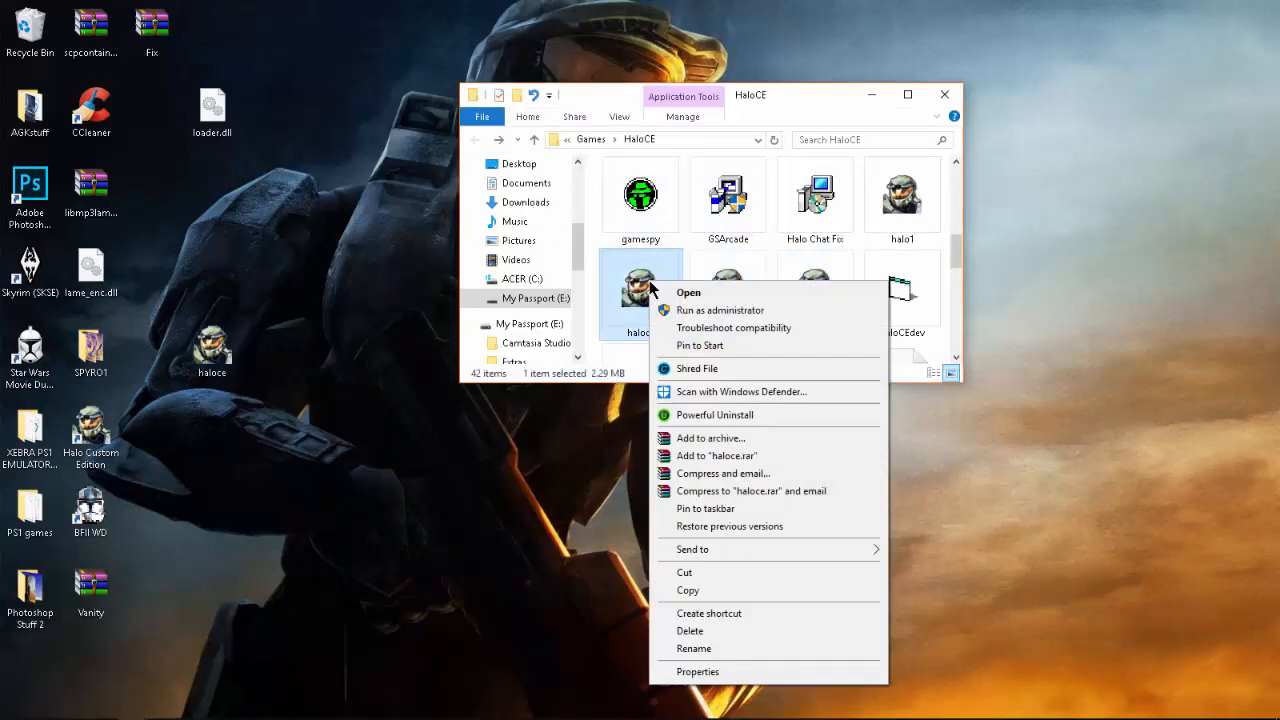
pyautogui.moveTo(725, 625)
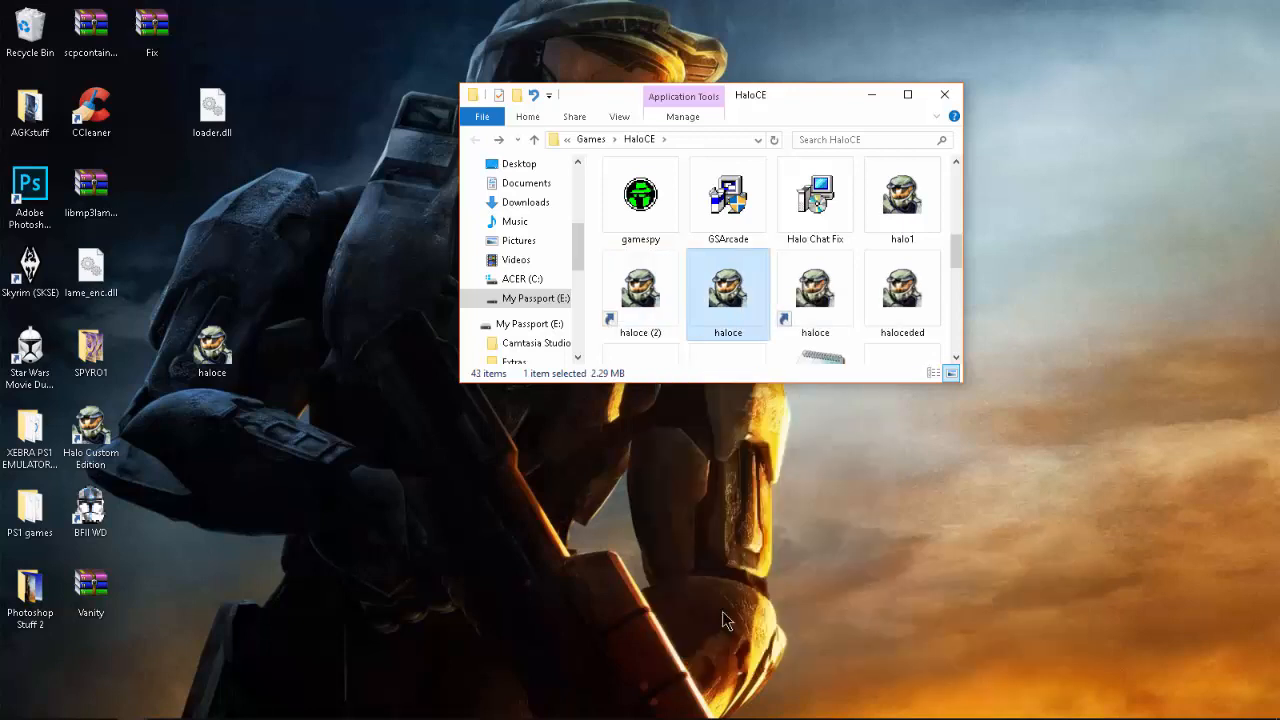
pyautogui.click(640, 290)
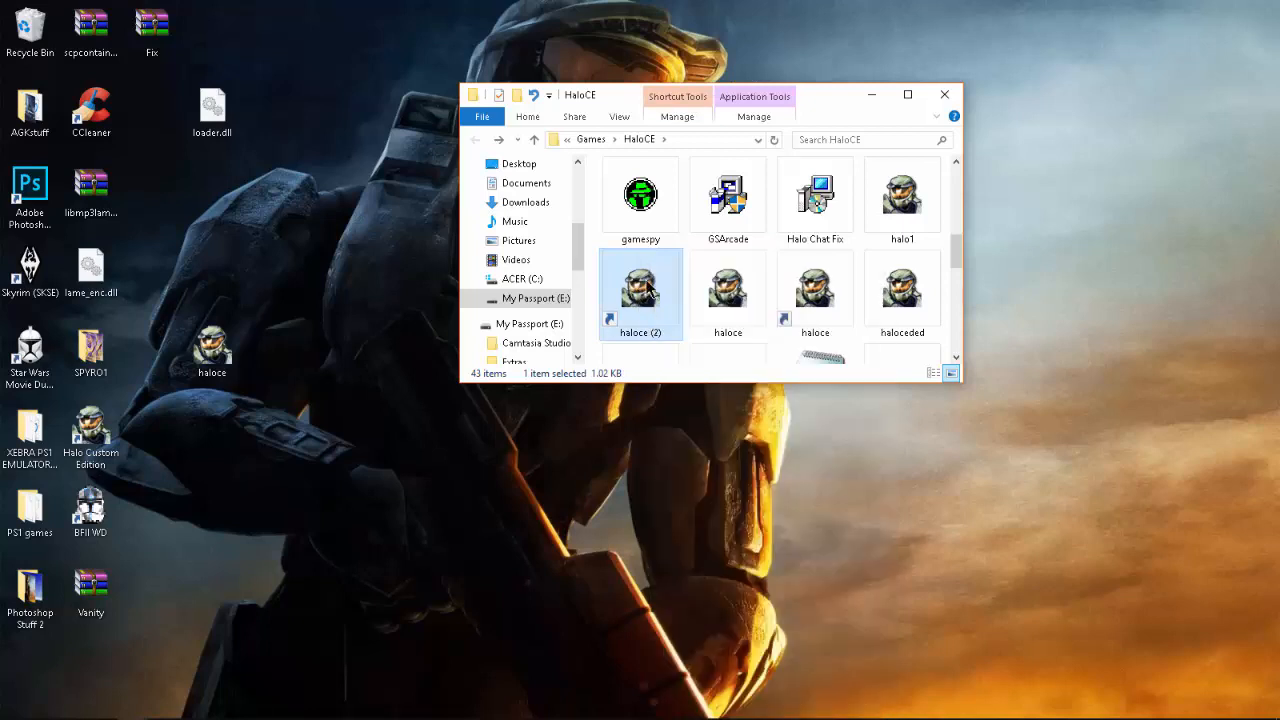
pyautogui.moveTo(640, 285); pyautogui.dragTo(334, 190)
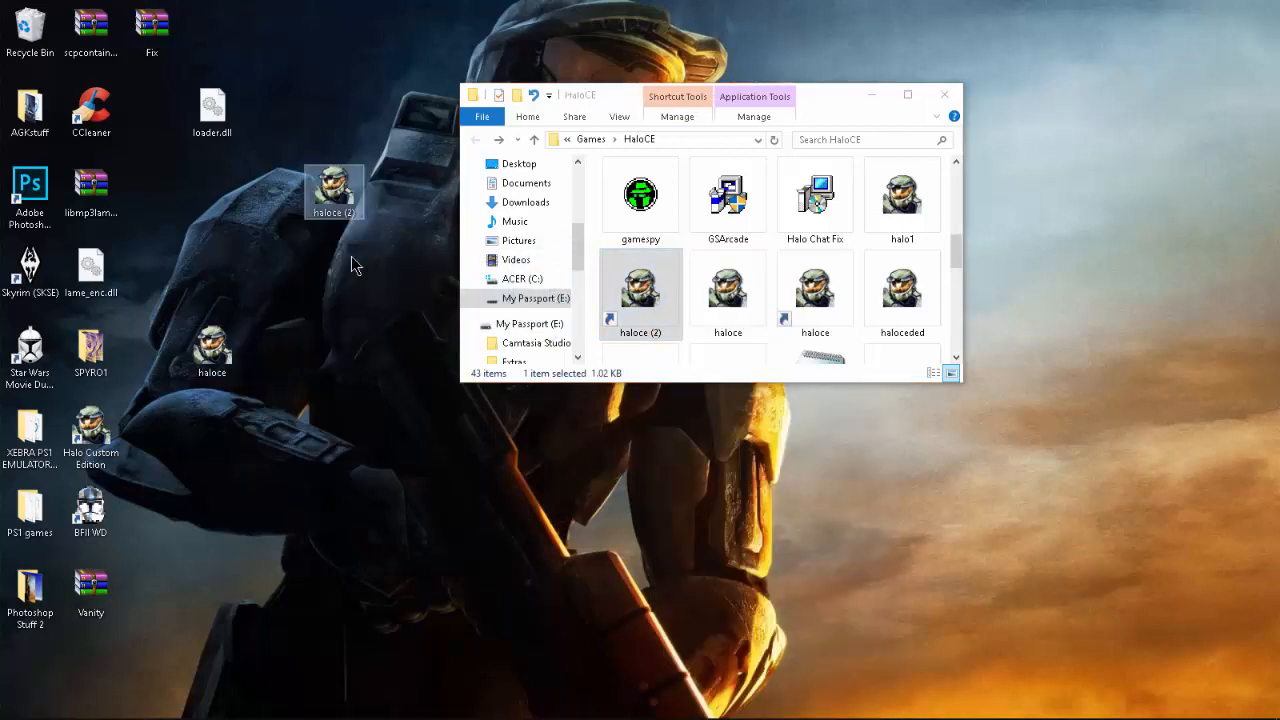
# Append -window to the shortcut's Target, then close the HaloCE folder.
pyautogui.rightClick(334, 190)
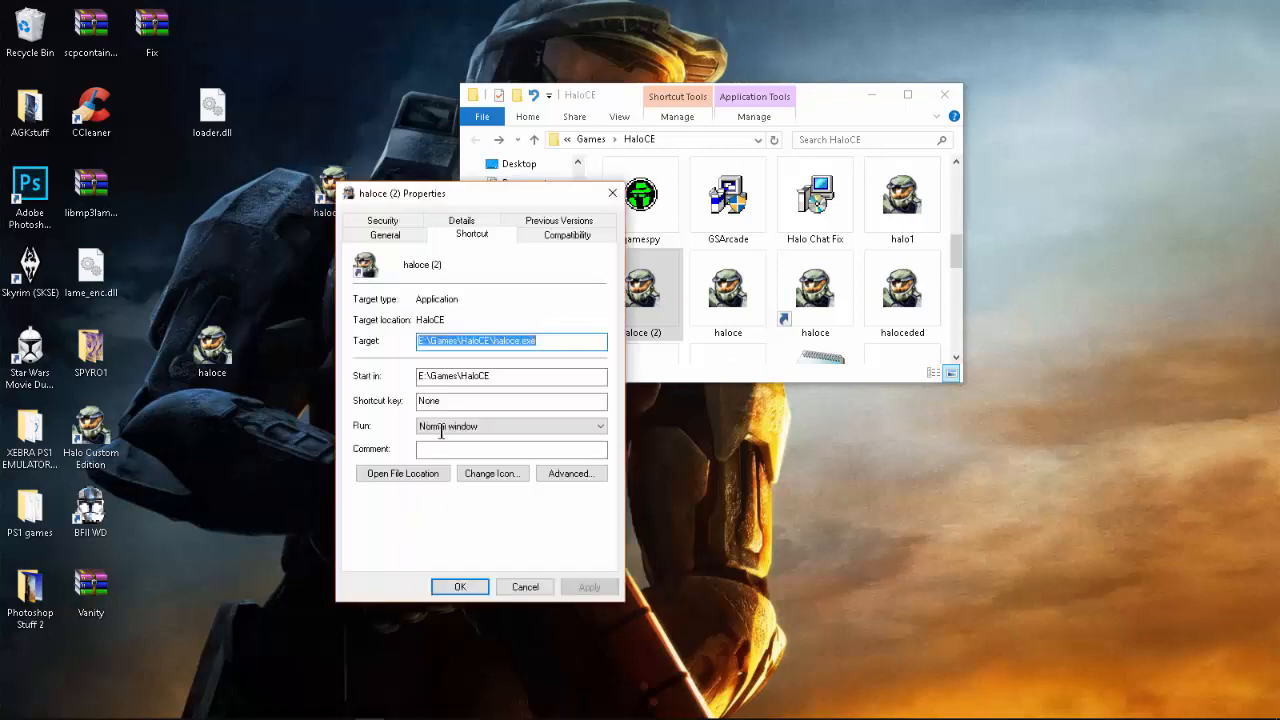
pyautogui.click(552, 340)
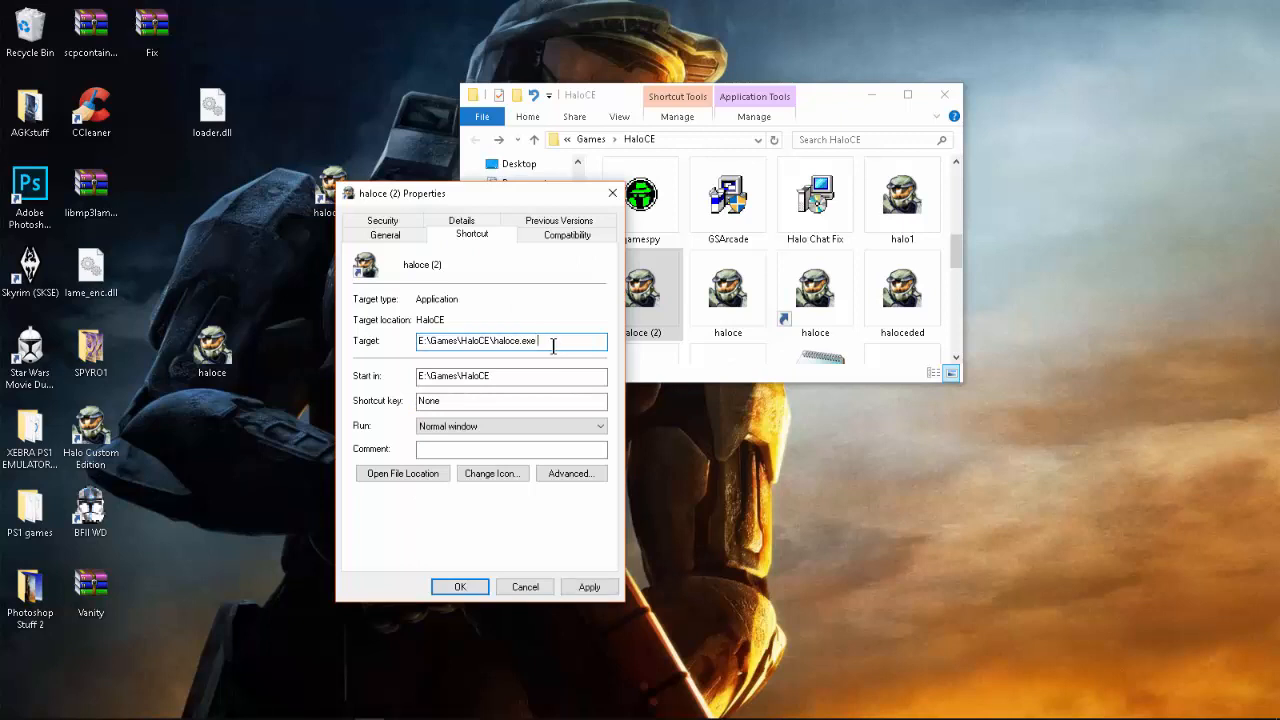
pyautogui.write('-window')
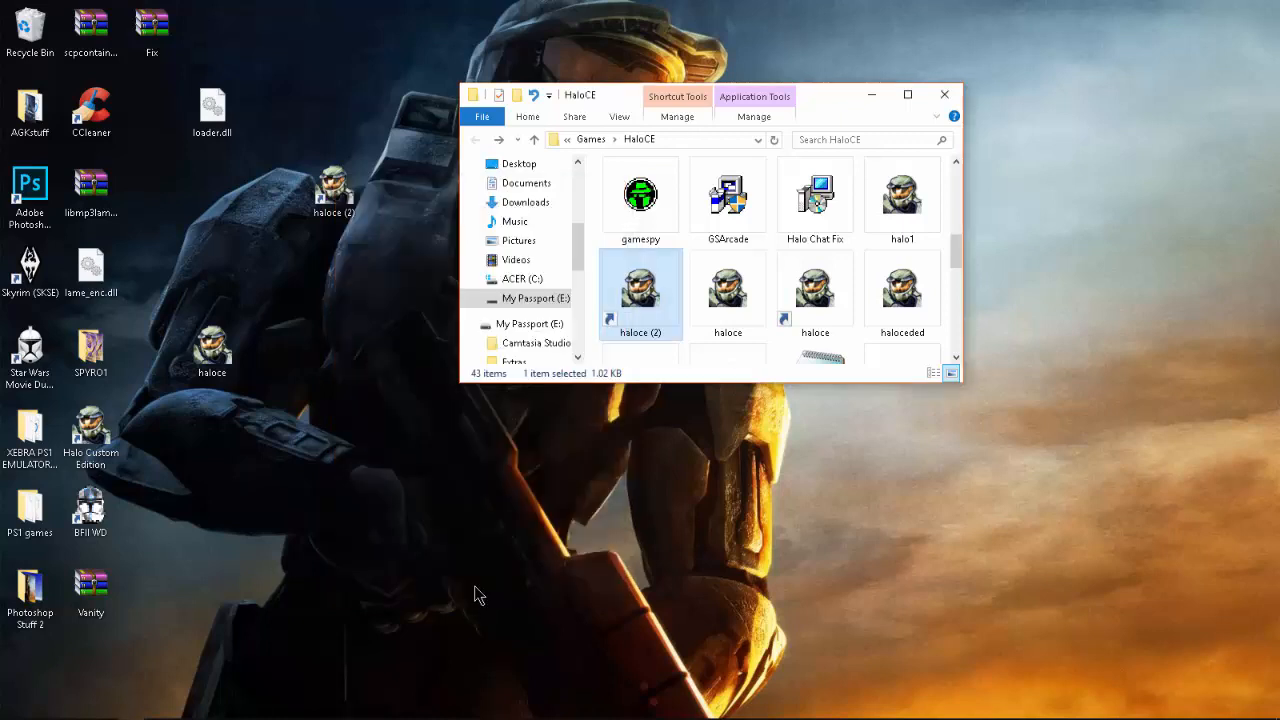
pyautogui.moveTo(753, 232)
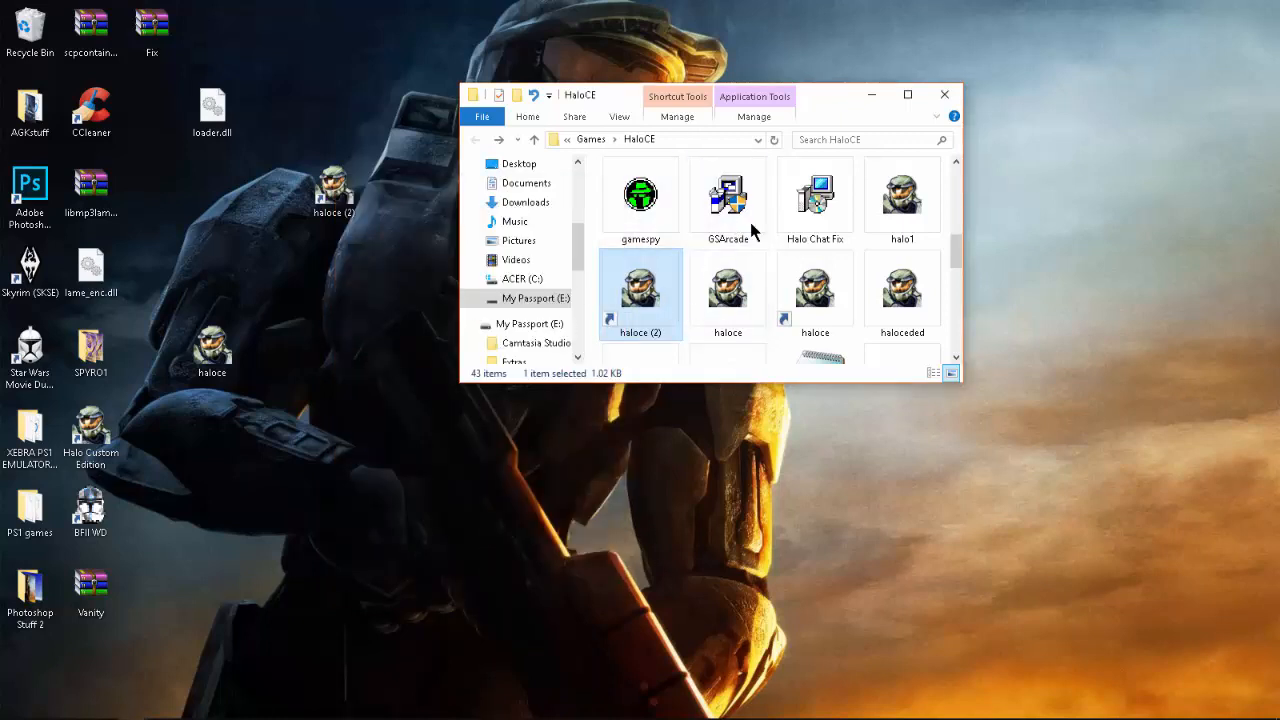
pyautogui.click(943, 94)
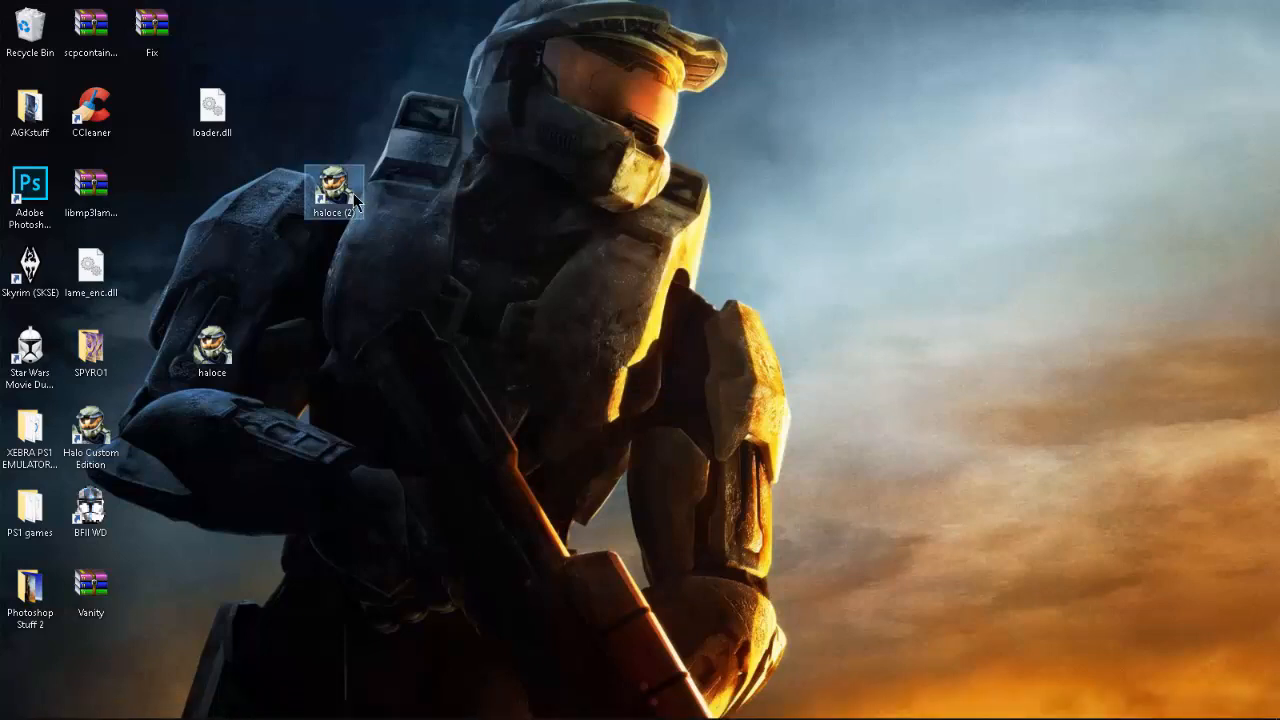
# Launch Halo from the new shortcut and create a LAN game on rainbow-road with CtheF.
pyautogui.doubleClick(334, 185)
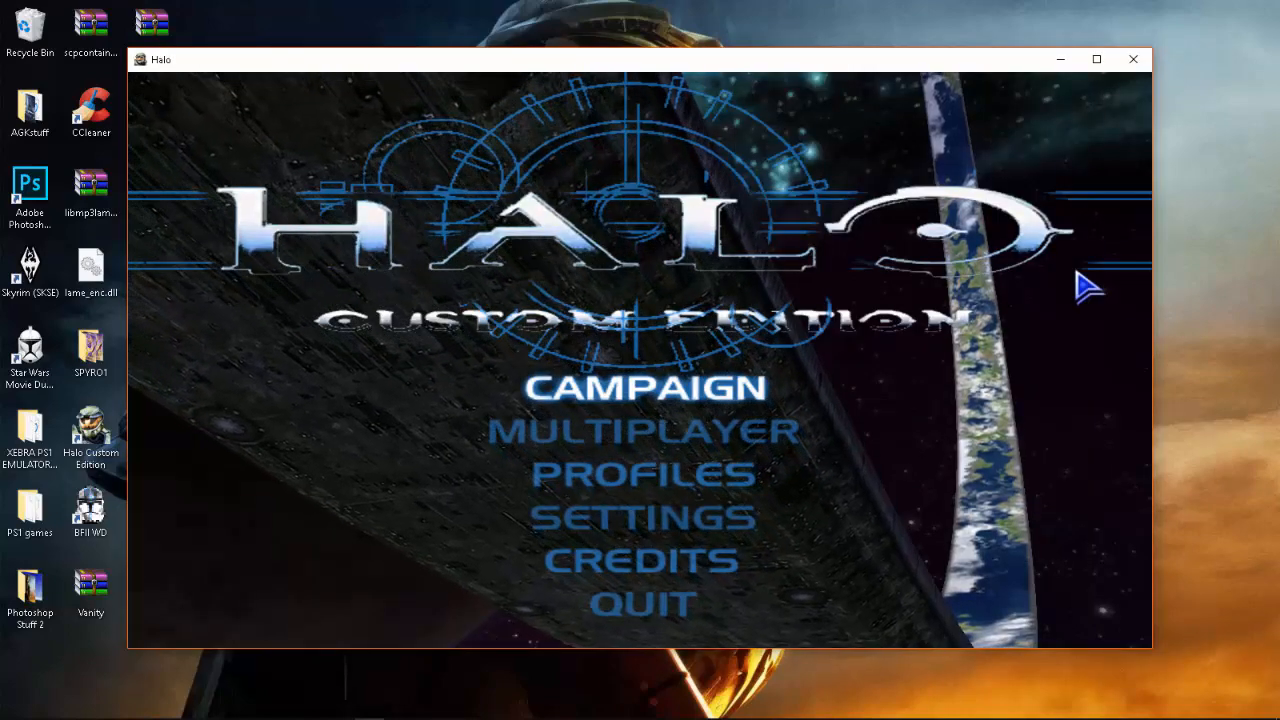
pyautogui.moveTo(700, 450)
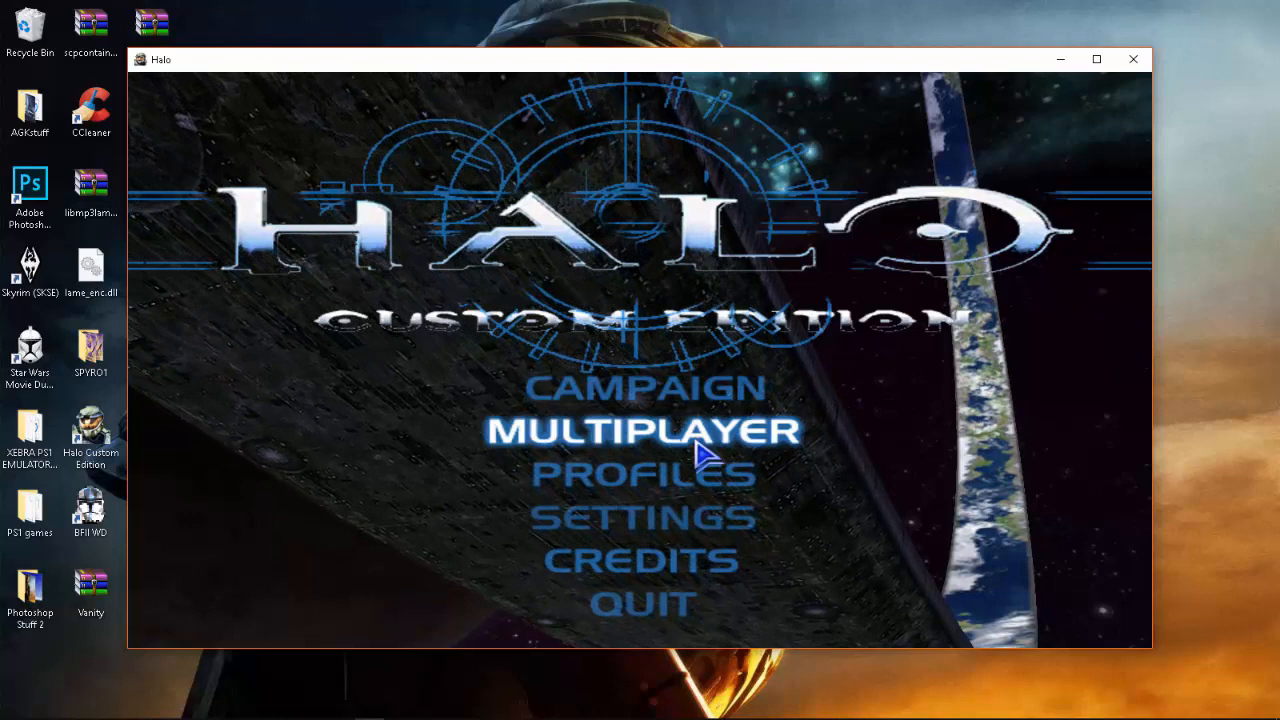
pyautogui.click(643, 430)
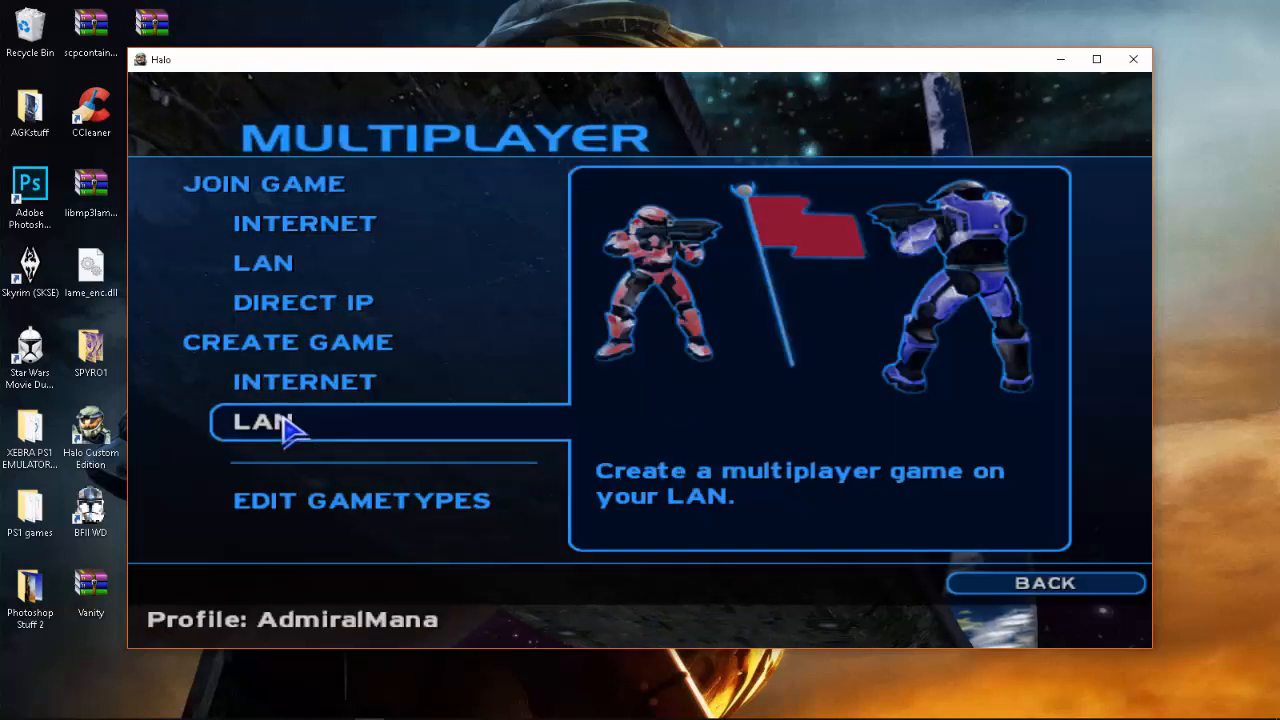
pyautogui.click(263, 421)
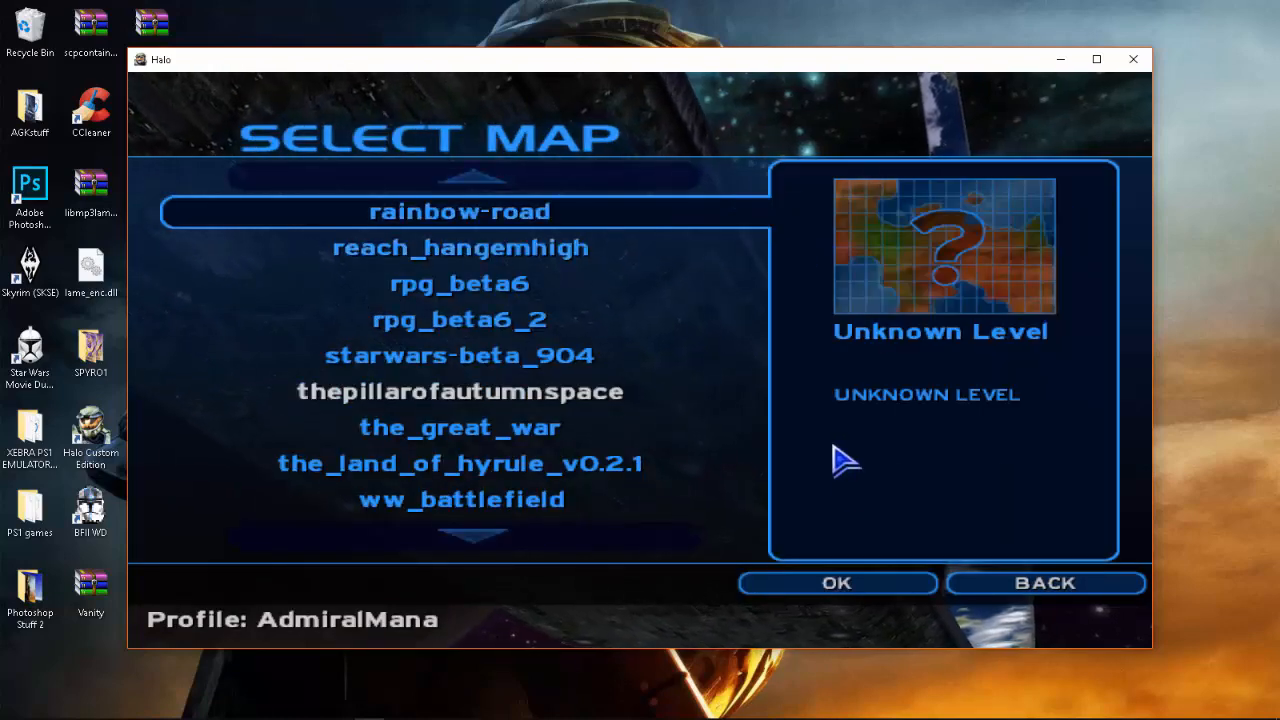
pyautogui.click(836, 583)
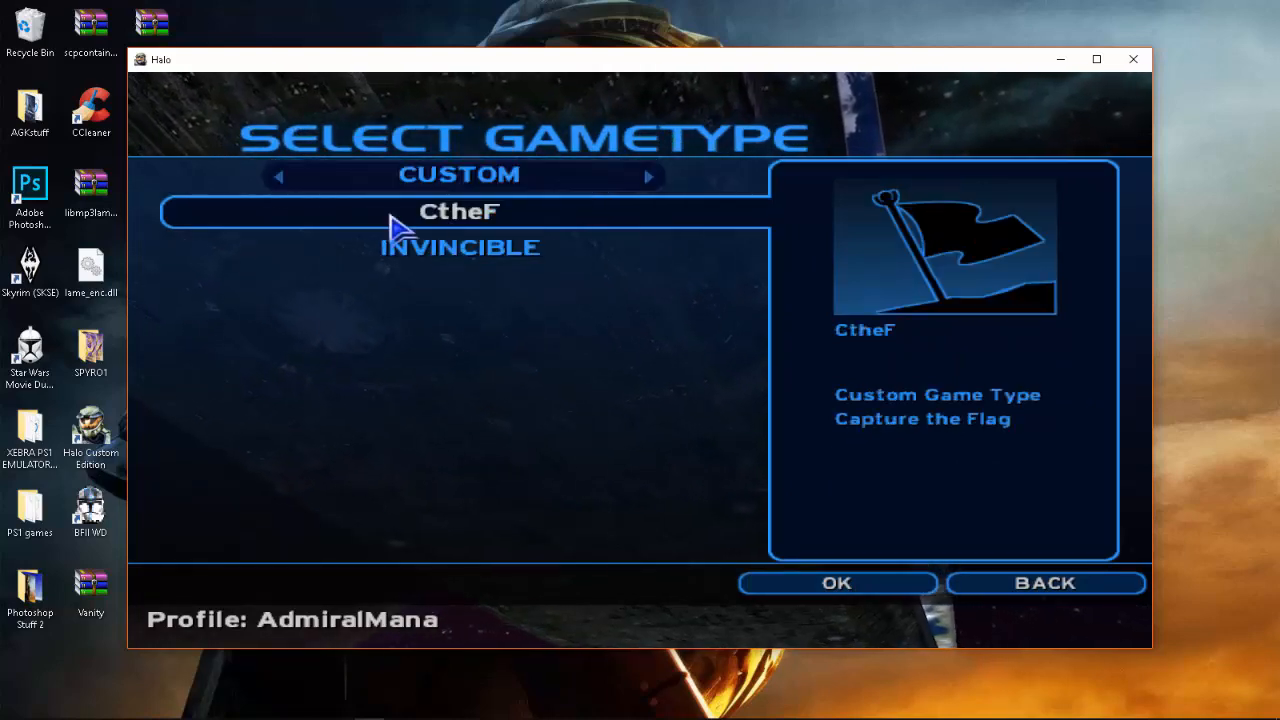
pyautogui.click(836, 583)
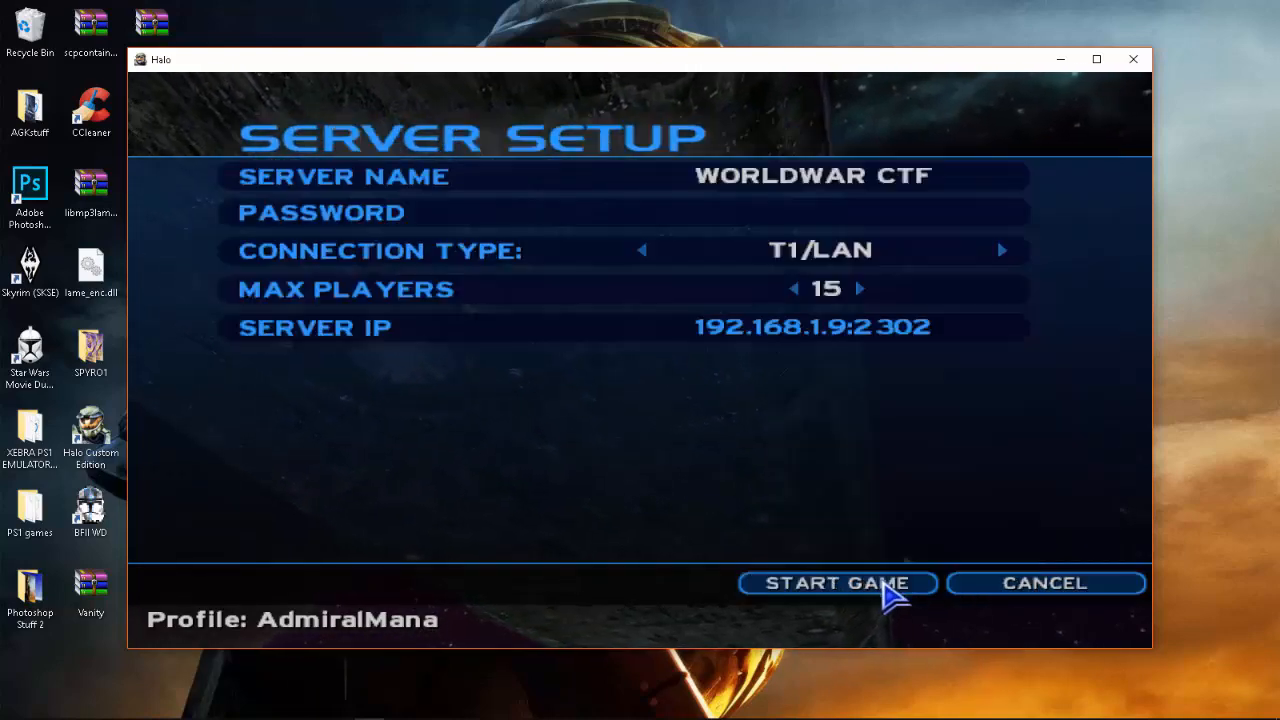
# Start the WORLDWAR CTF LAN match on rainbow-road, play it, and pause.
pyautogui.click(837, 583)
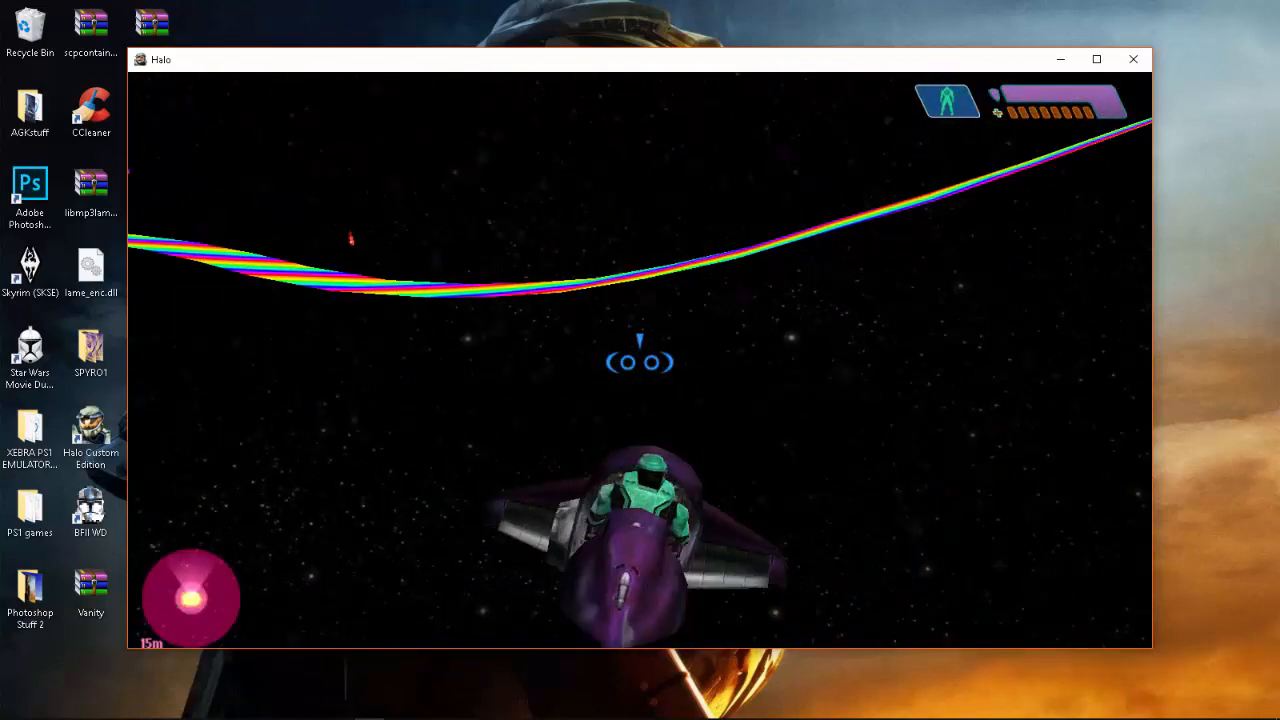
pyautogui.press('Escape')
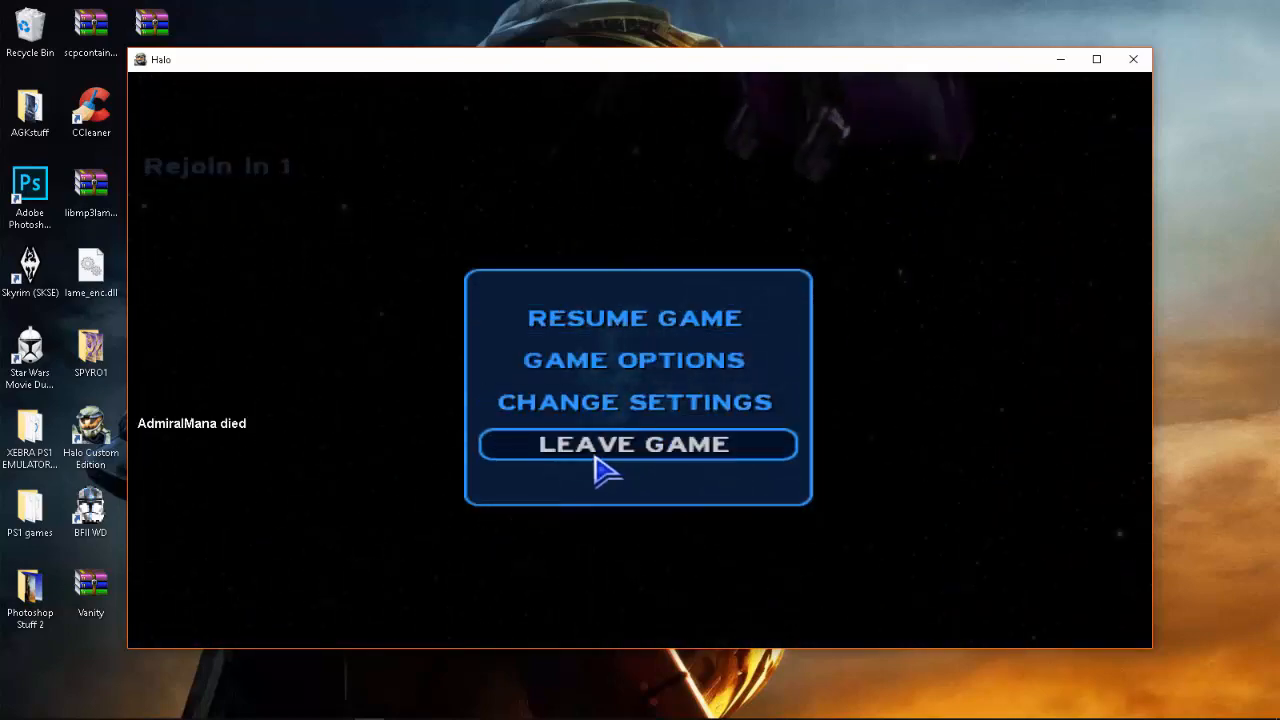
# Leave the rainbow-road match and select thepillarofautumnspace for a new LAN game.
pyautogui.click(634, 444)
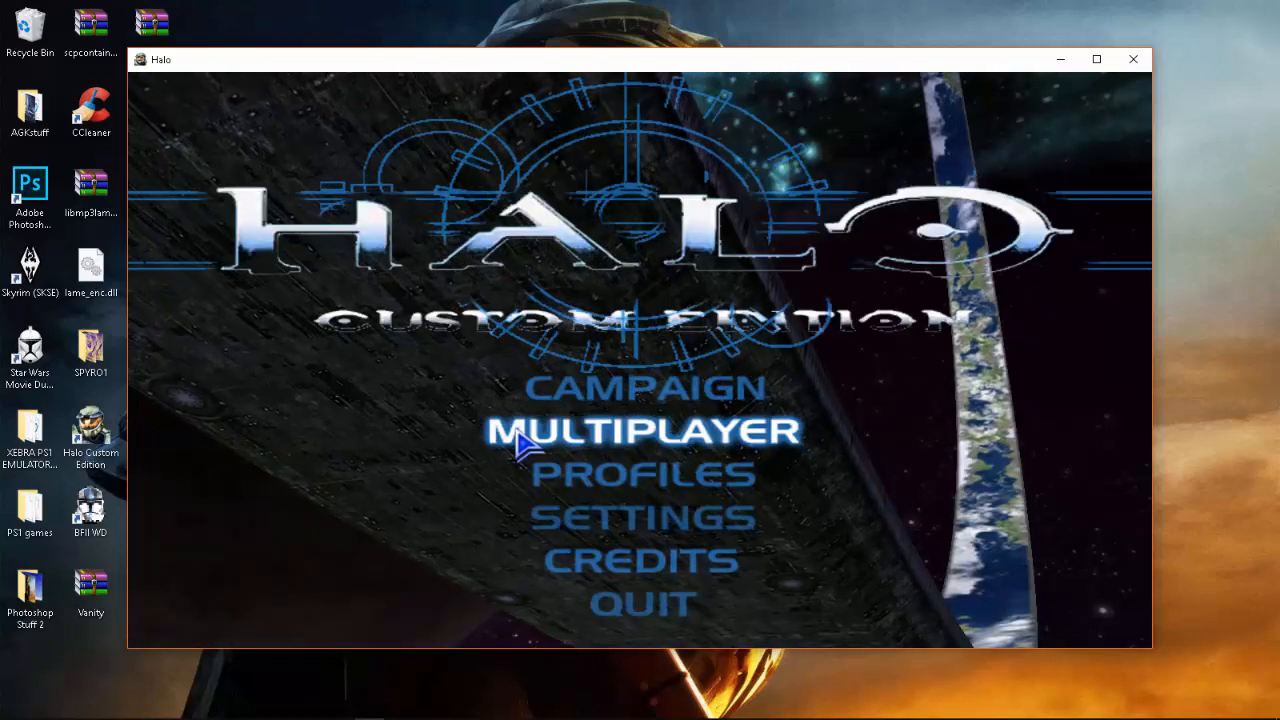
pyautogui.click(640, 430)
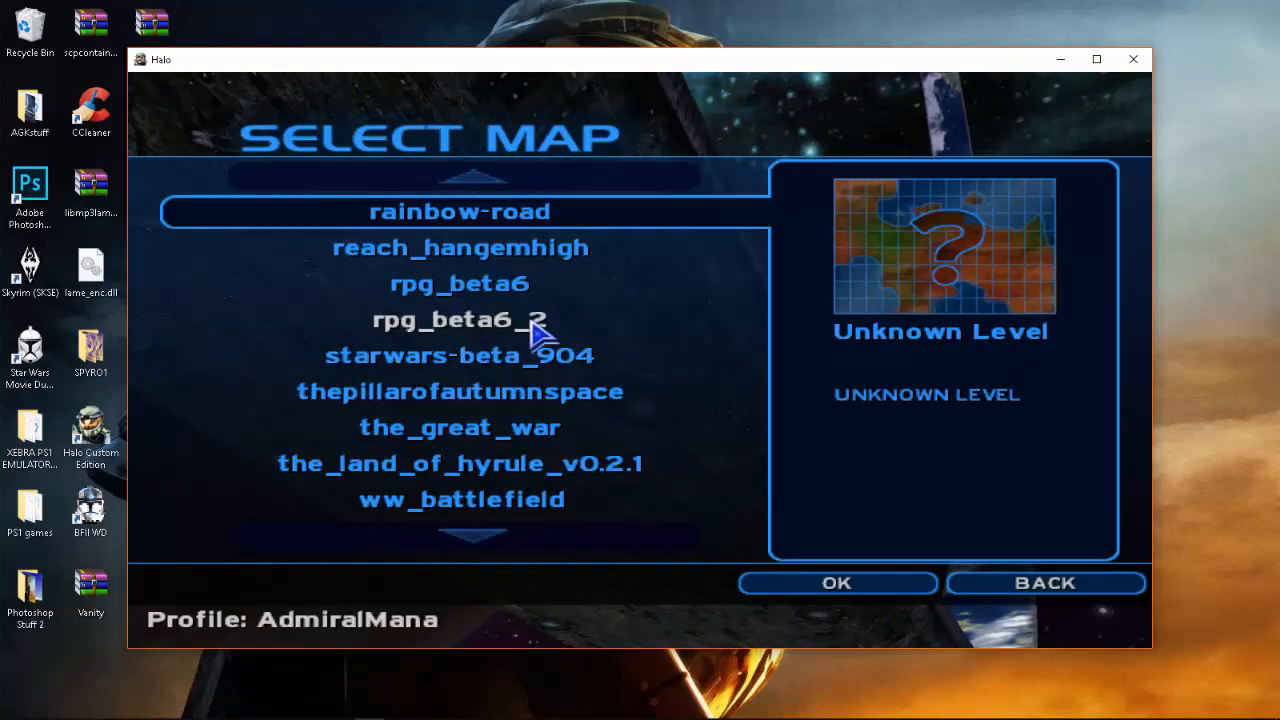
pyautogui.moveTo(600, 391)
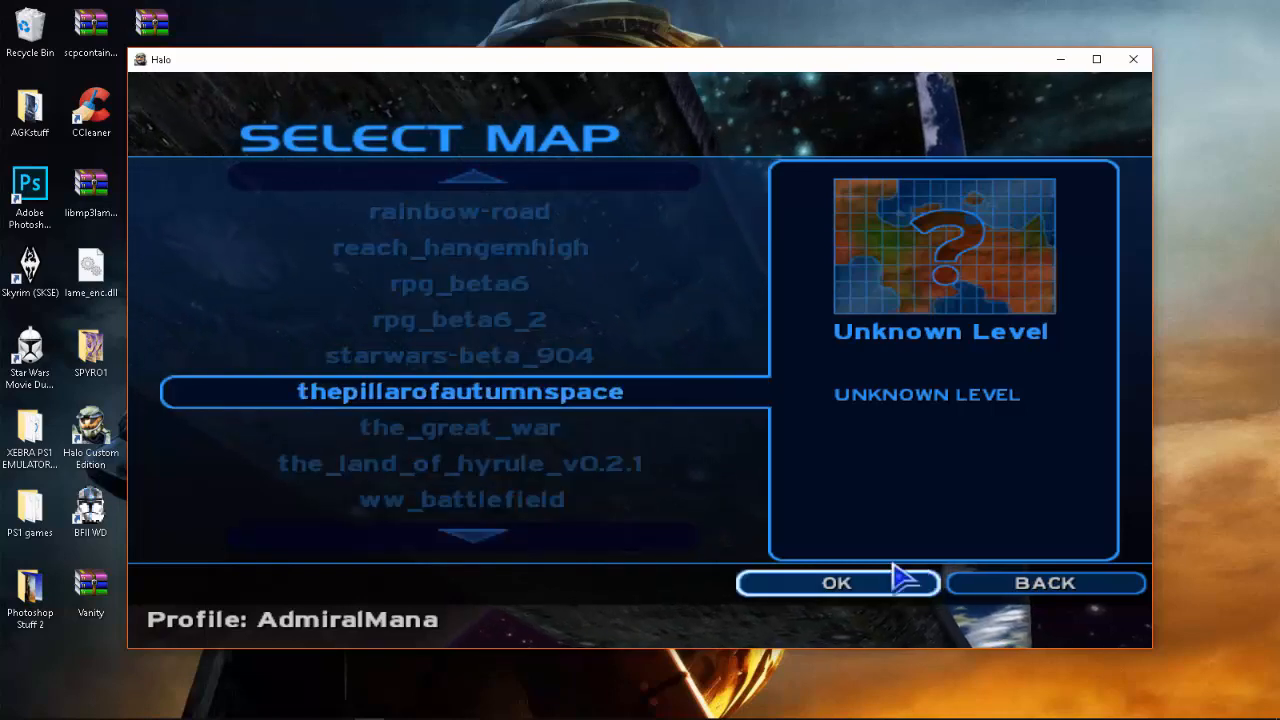
pyautogui.click(836, 582)
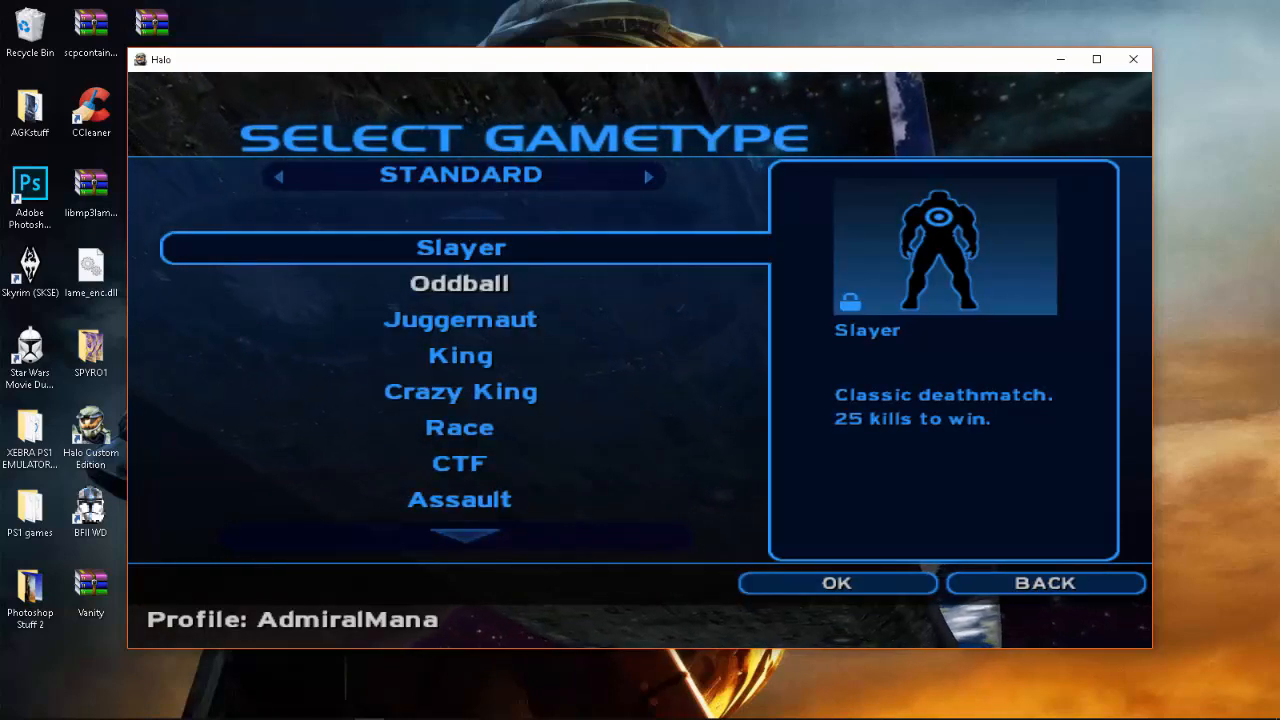
# Pick a gametype, play the thepillarofautumnspace match briefly, then leave it.
pyautogui.click(836, 583)
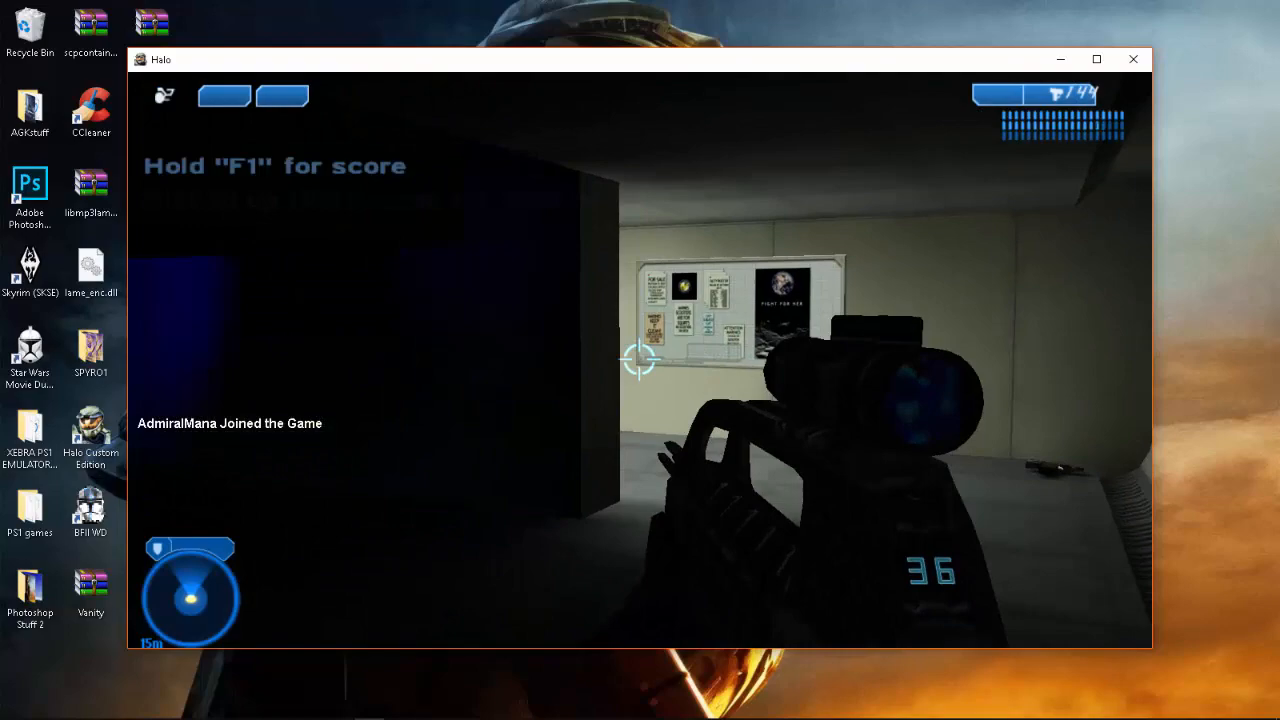
pyautogui.click(640, 360)
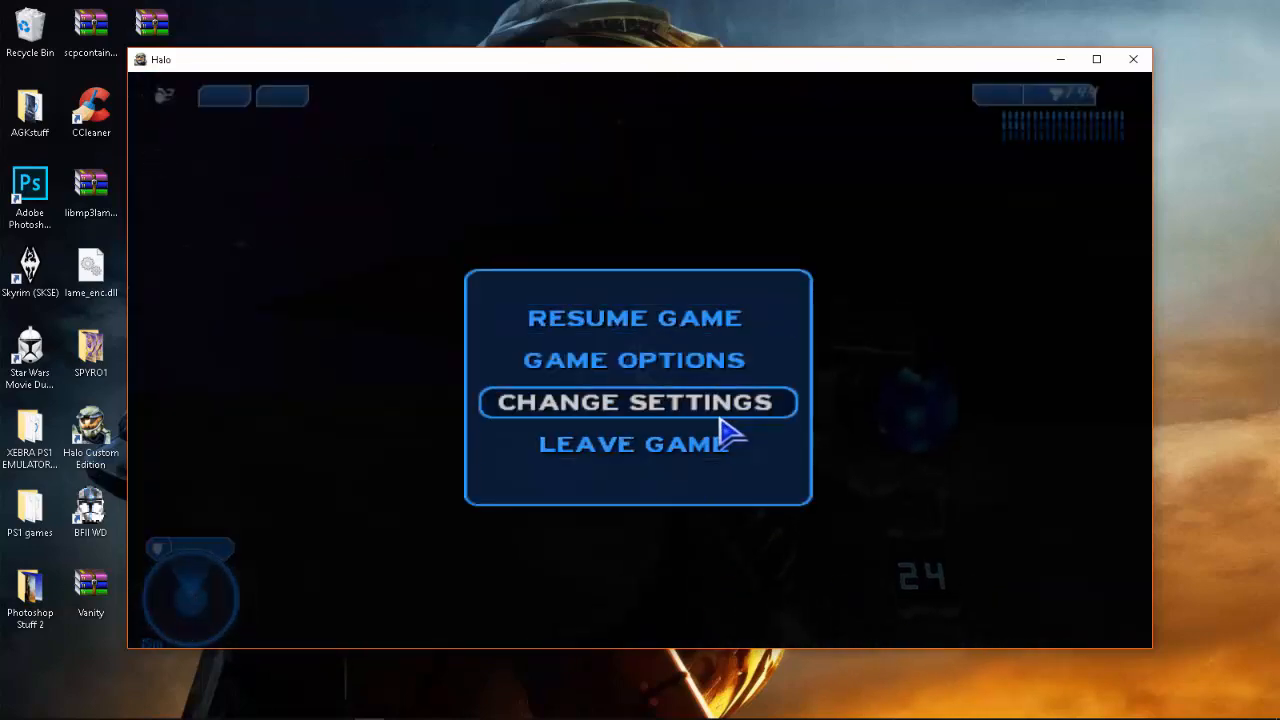
pyautogui.click(634, 318)
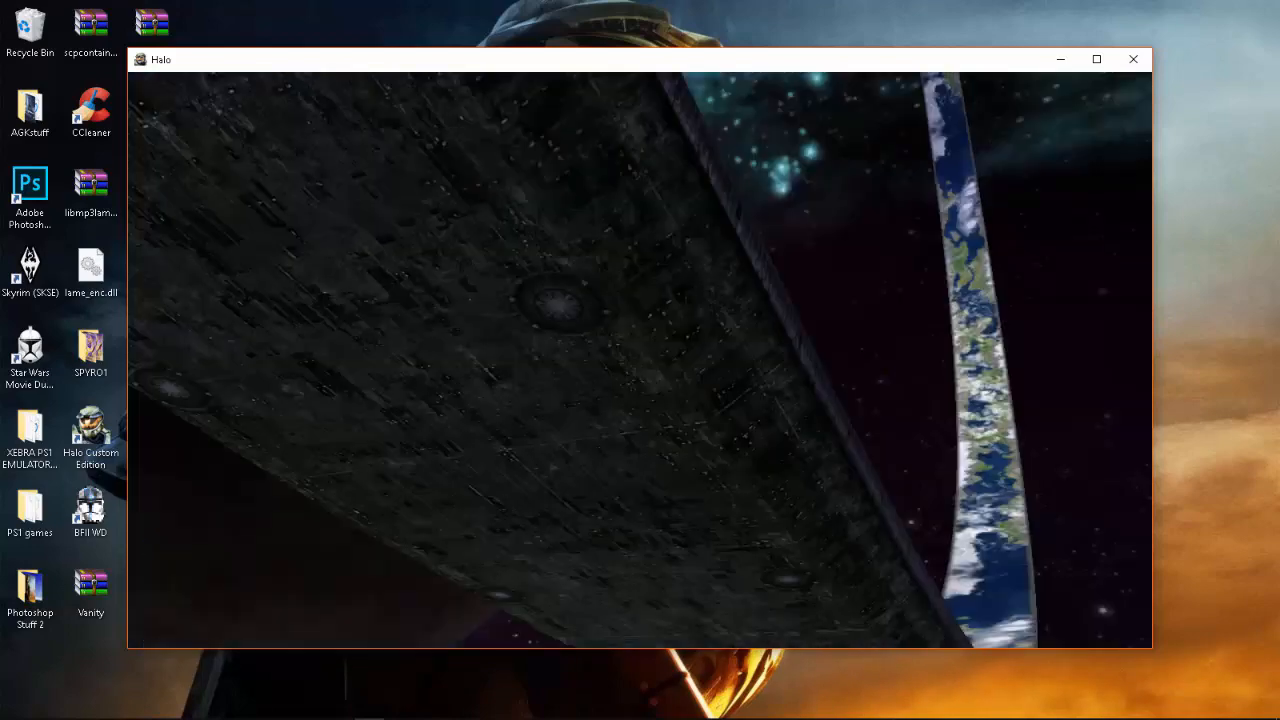